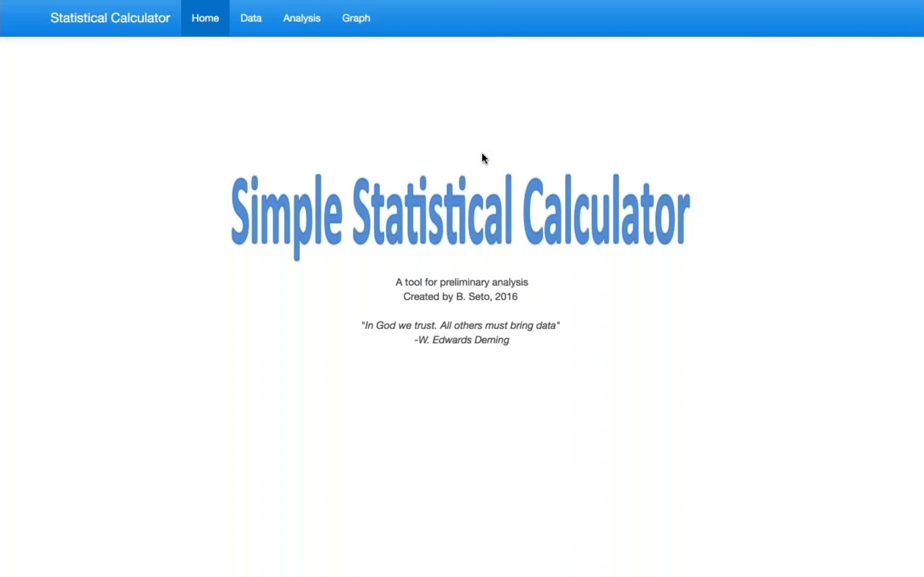
mouse_move(344, 152)
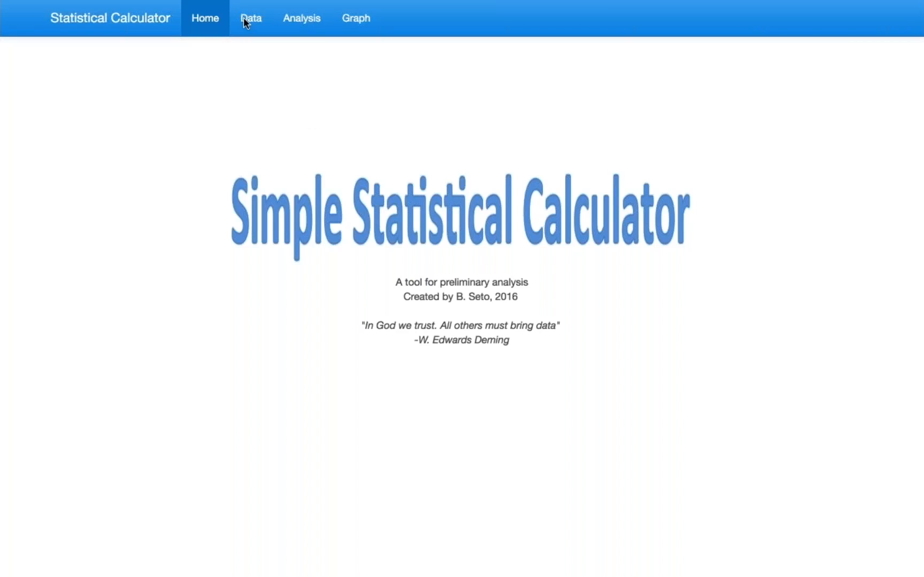
- Go to the Data page and bring up the file chooser for a data file
left_click(250, 18)
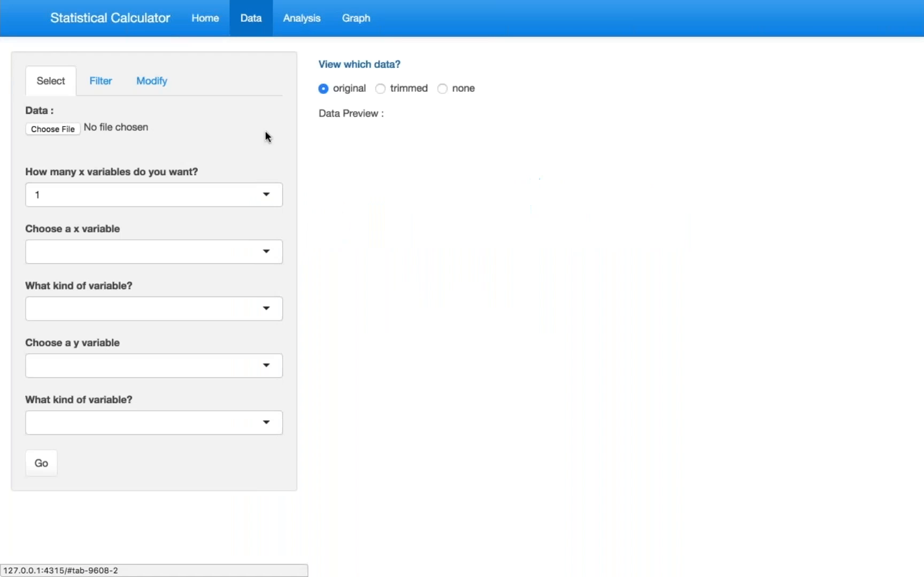
mouse_move(52, 129)
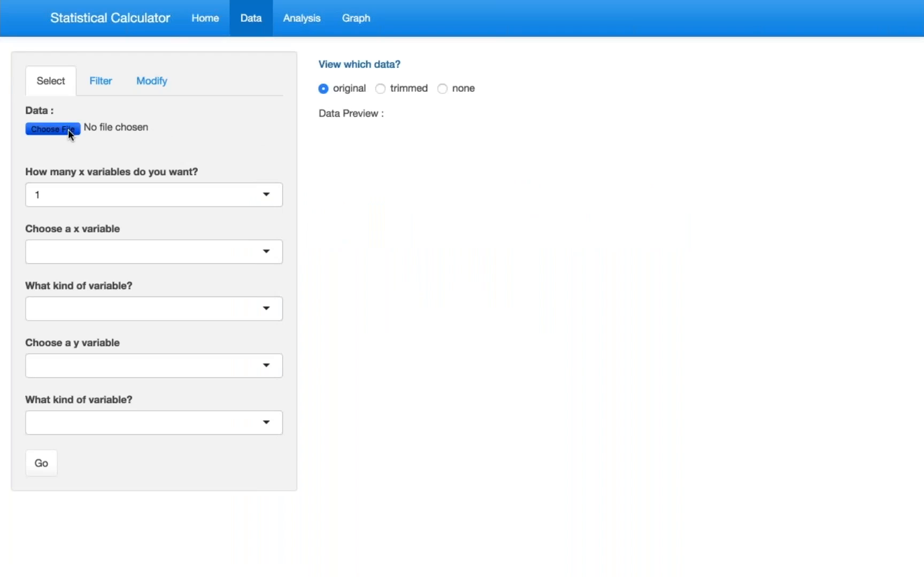
left_click(52, 129)
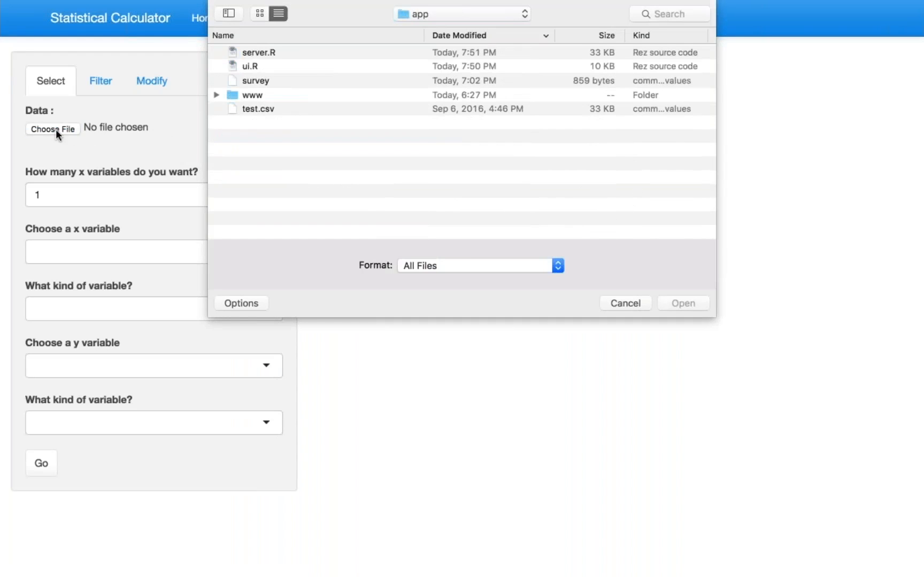
mouse_move(195, 163)
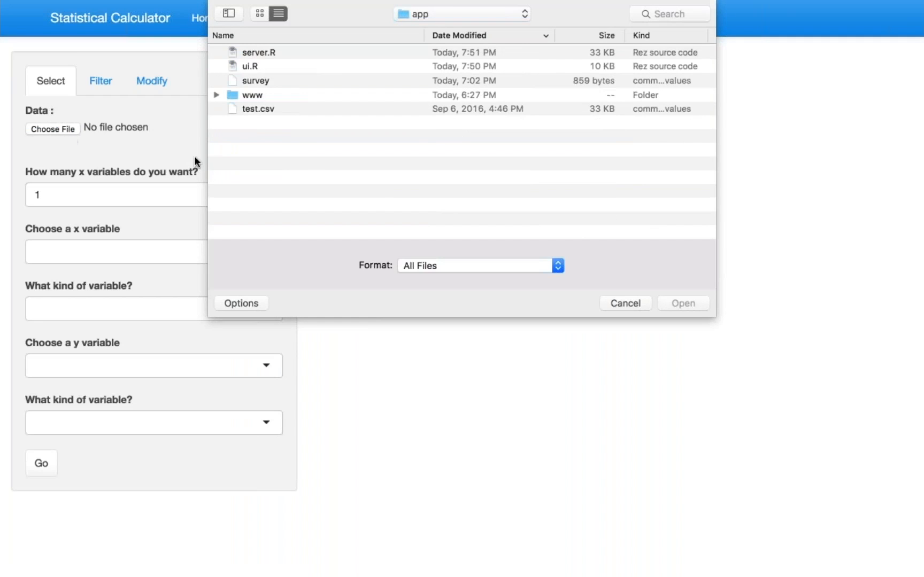
mouse_move(309, 164)
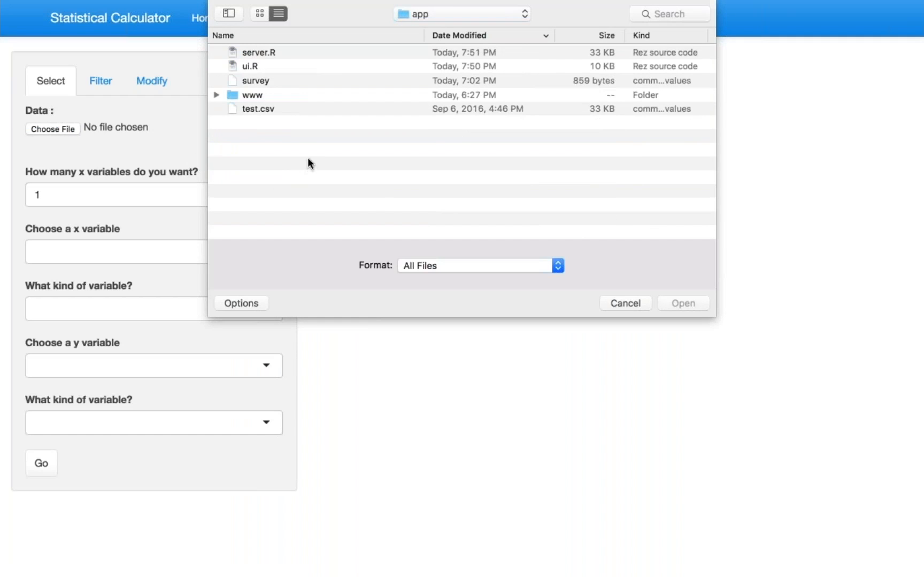
mouse_move(314, 152)
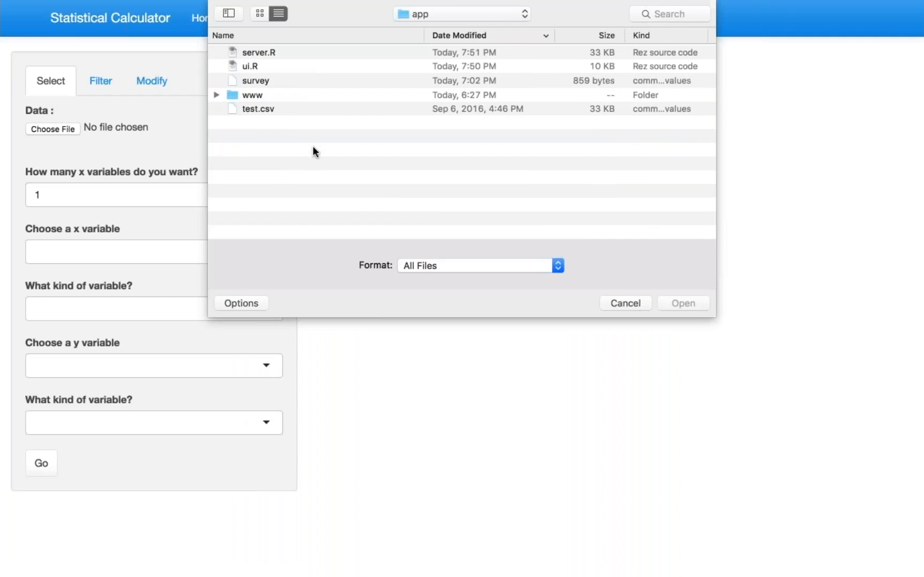
mouse_move(313, 124)
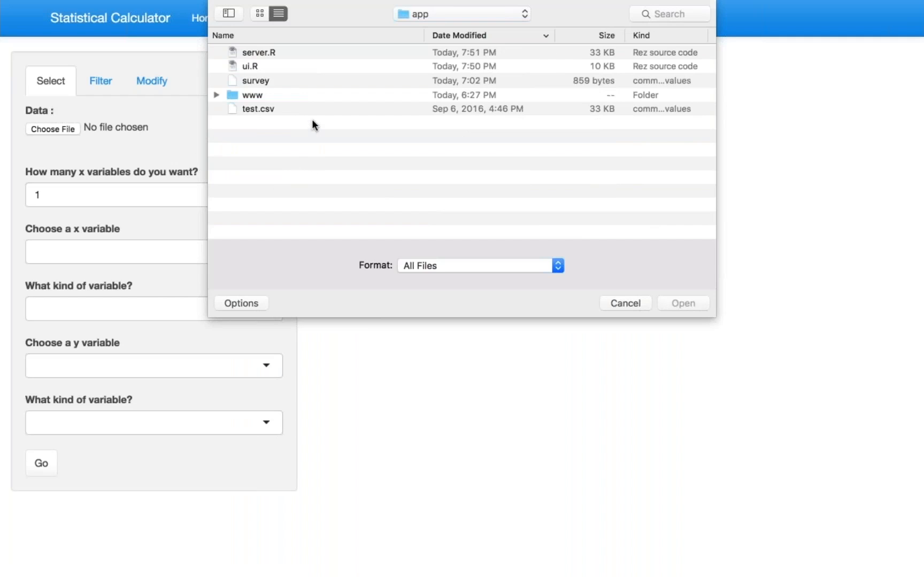
mouse_move(311, 115)
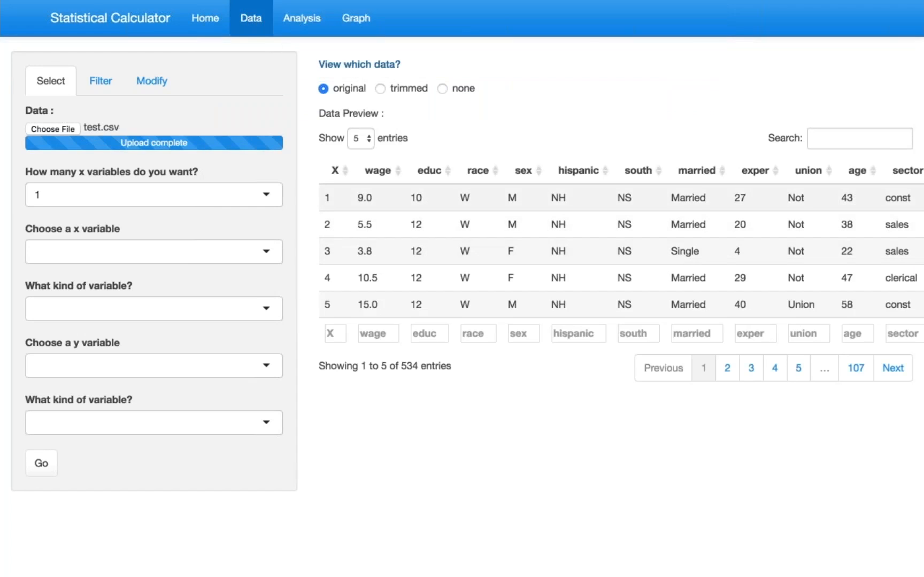
mouse_move(454, 373)
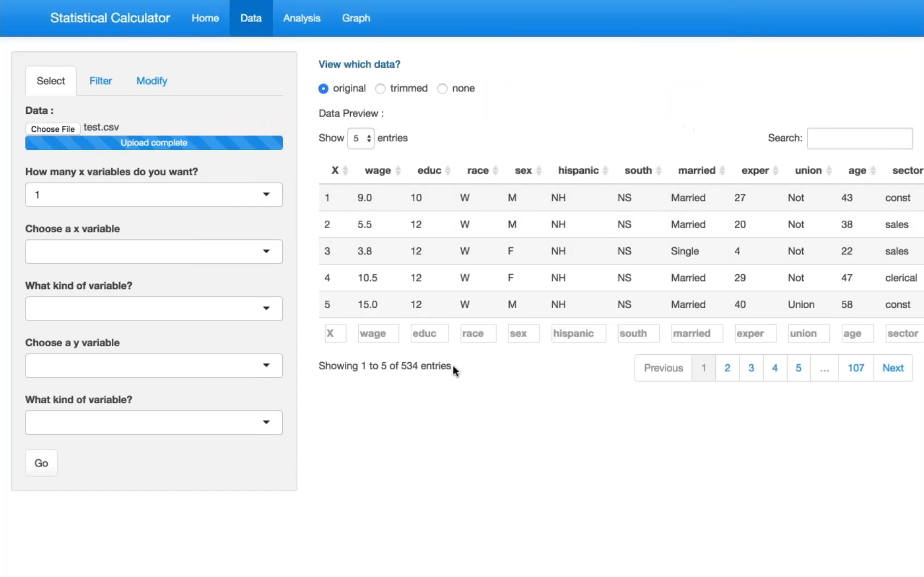
mouse_move(471, 406)
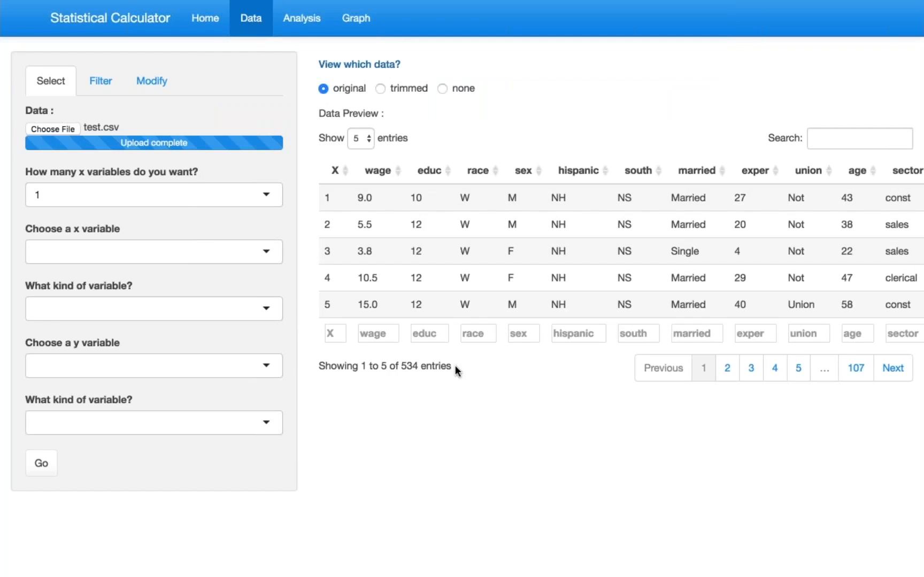
- Sort the test.csv preview by race descending (W first), keeping five rows per page
left_click(494, 171)
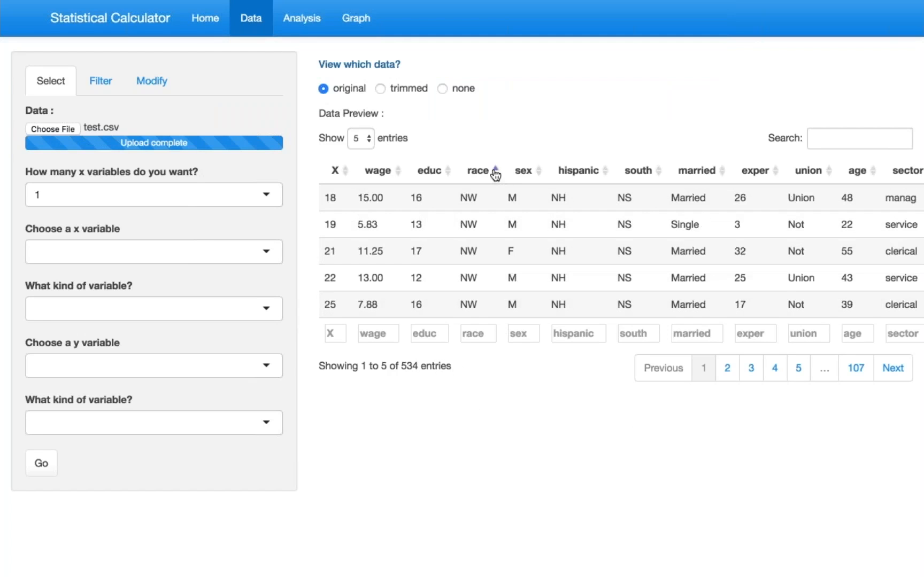
left_click(360, 138)
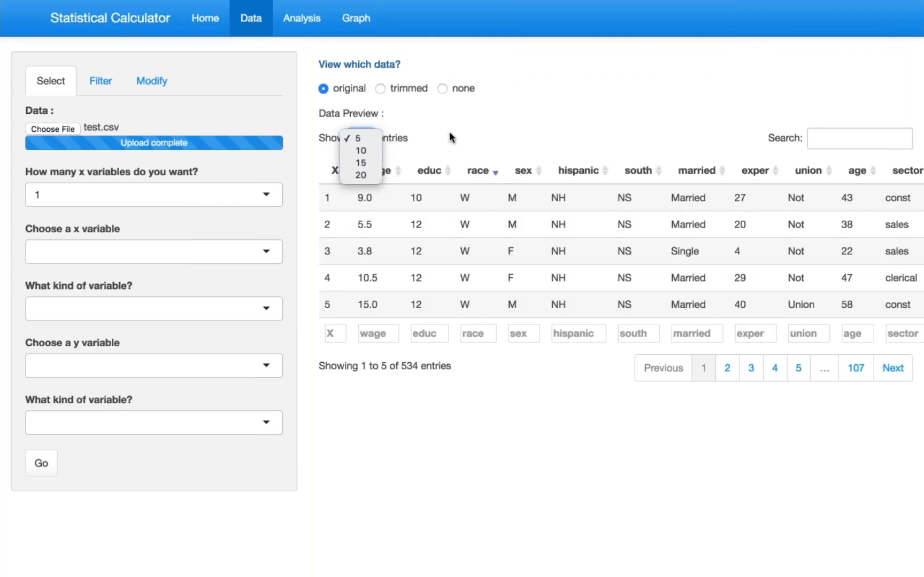
left_click(153, 251)
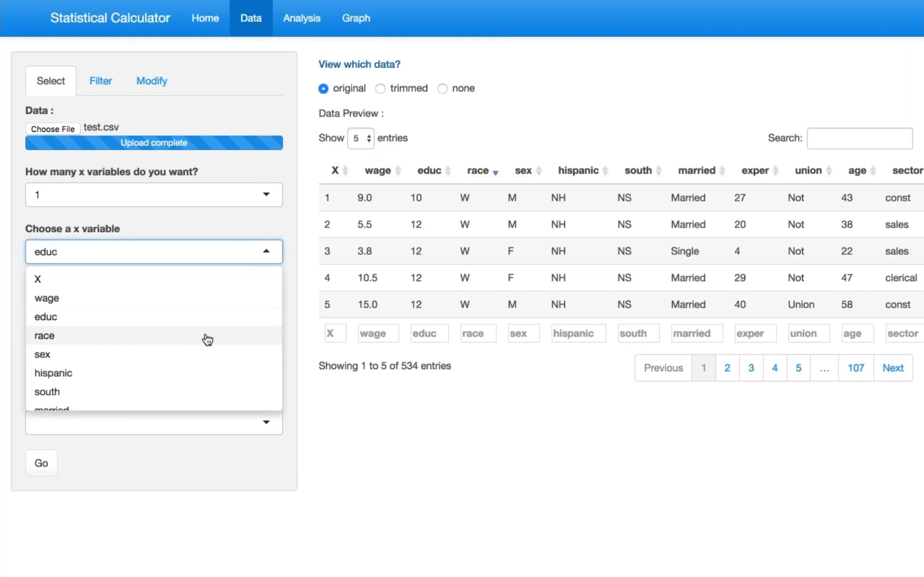
- Choose race as the x variable and mark the y variable wage as continuous
left_click(44, 336)
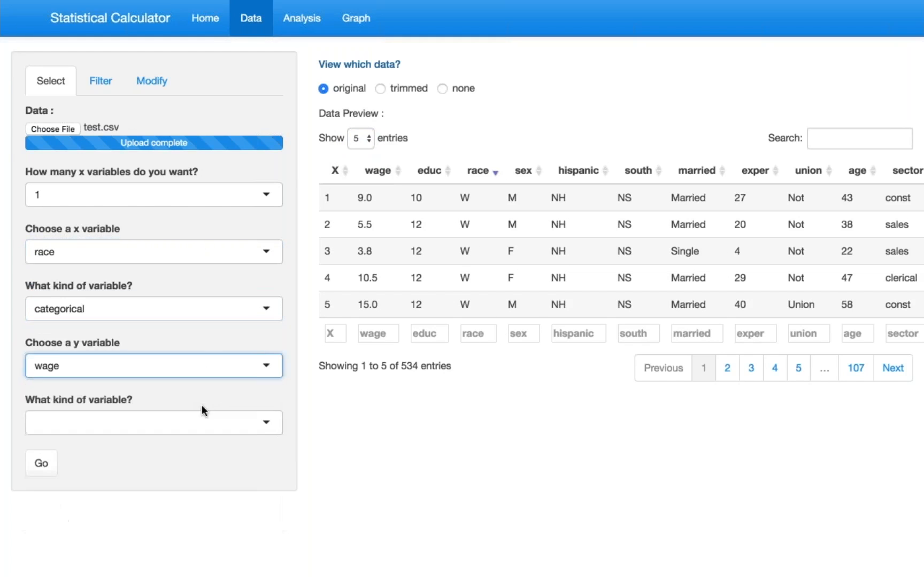
left_click(153, 422)
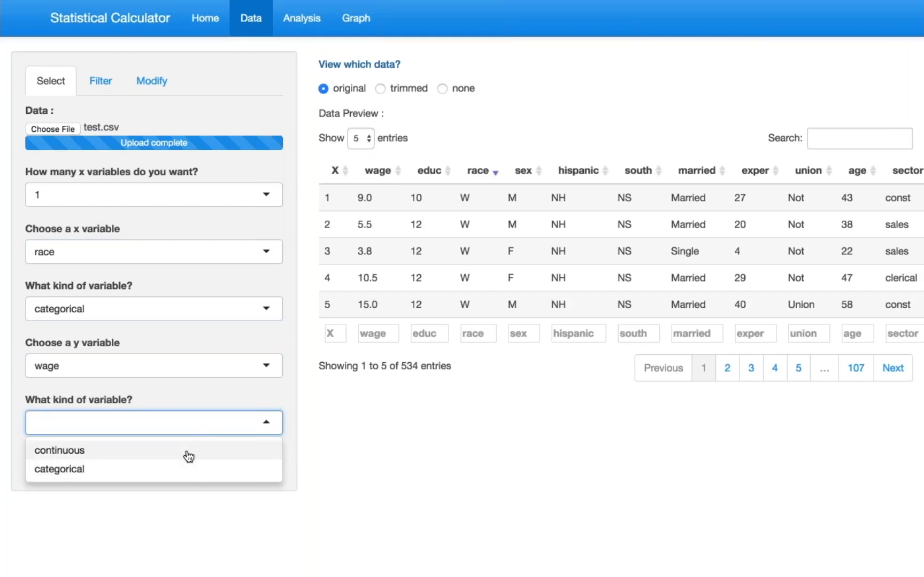
left_click(59, 451)
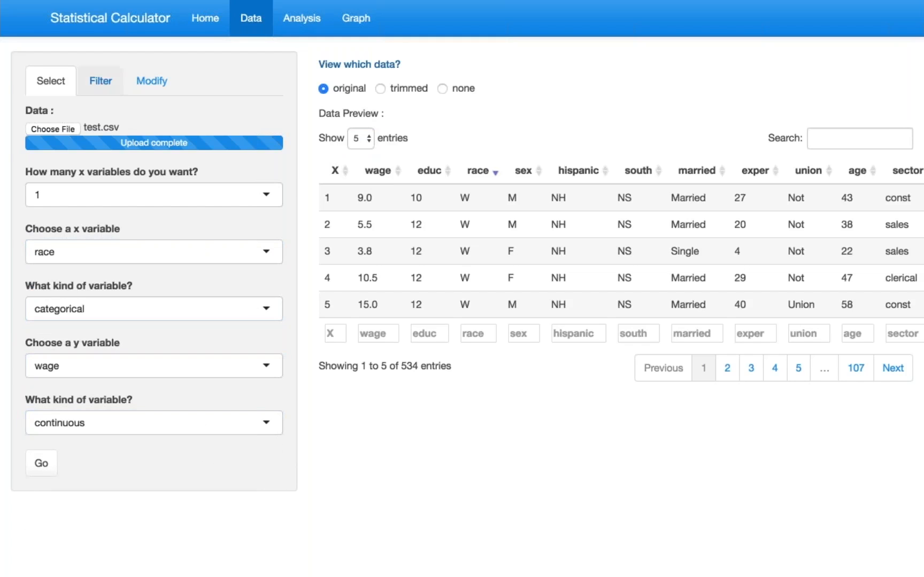
- Draft a filter keeping wage greater than 0, then move to the Modify options
left_click(100, 80)
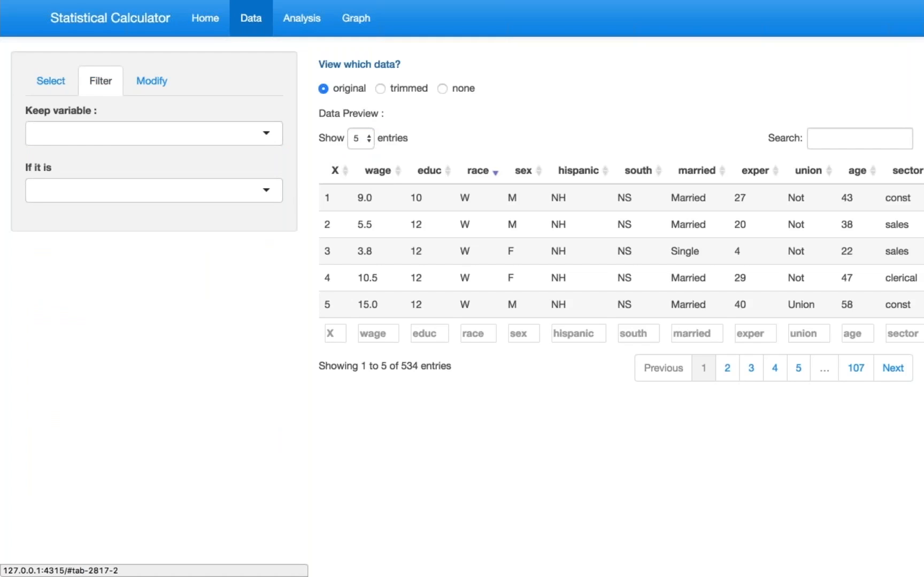
left_click(153, 132)
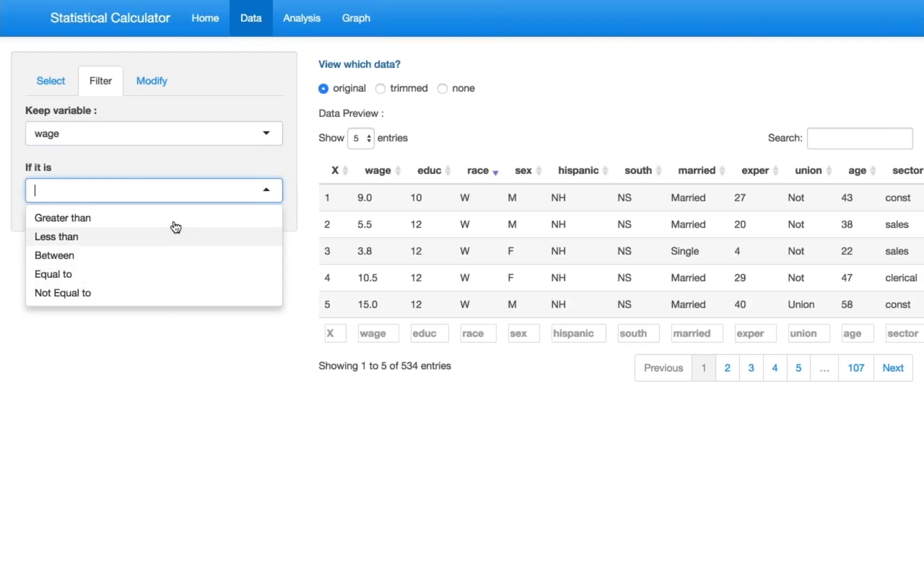
left_click(62, 217)
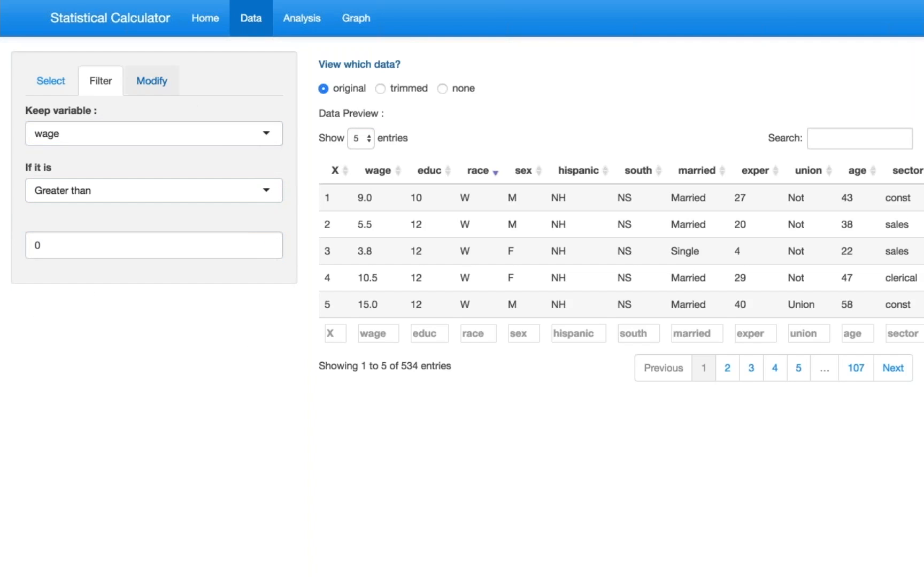
left_click(152, 80)
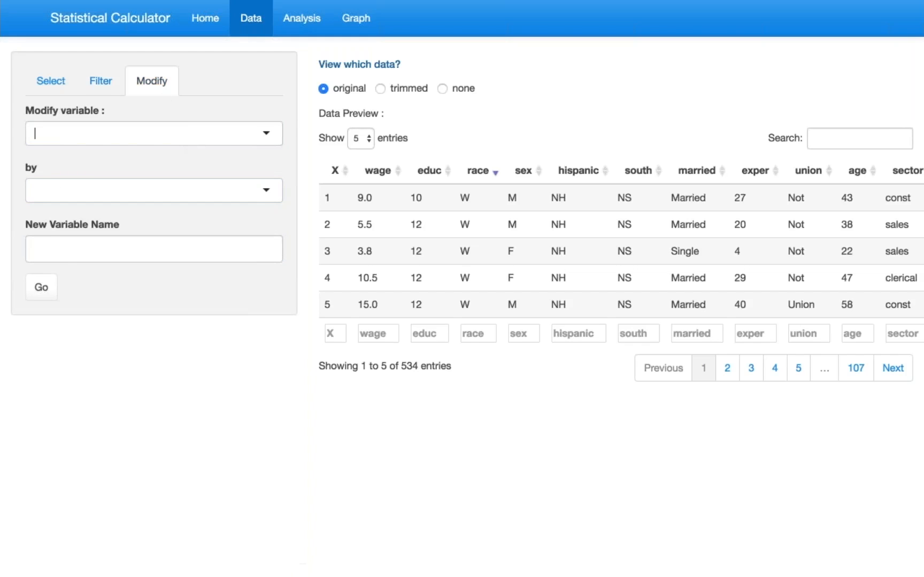
- Set educ to be reduced by subtracting 12 into a new variable named PostHS
left_click(153, 134)
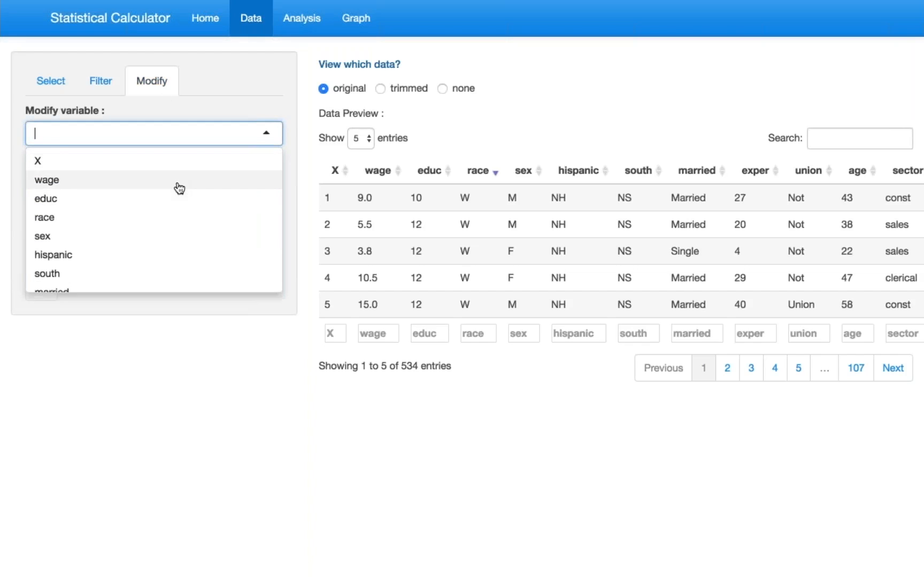
mouse_move(175, 199)
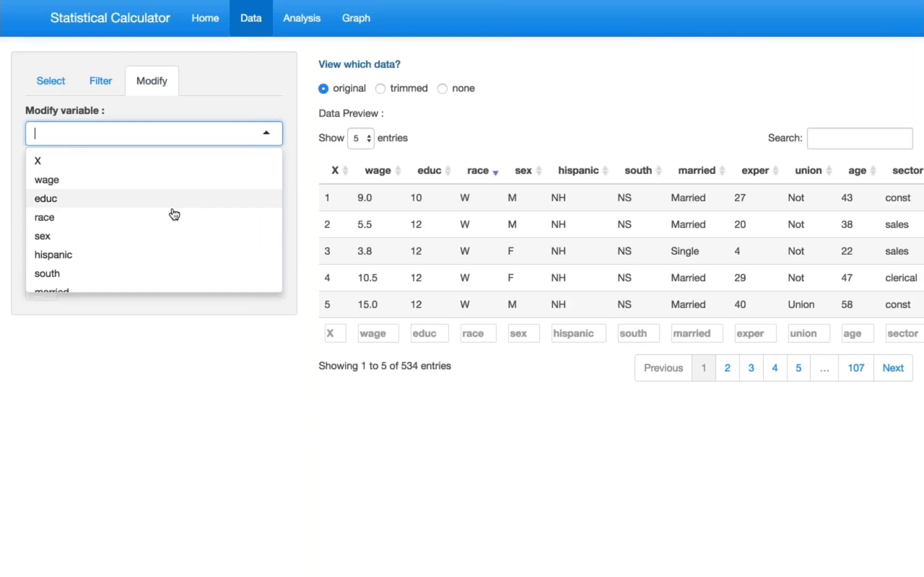
left_click(44, 197)
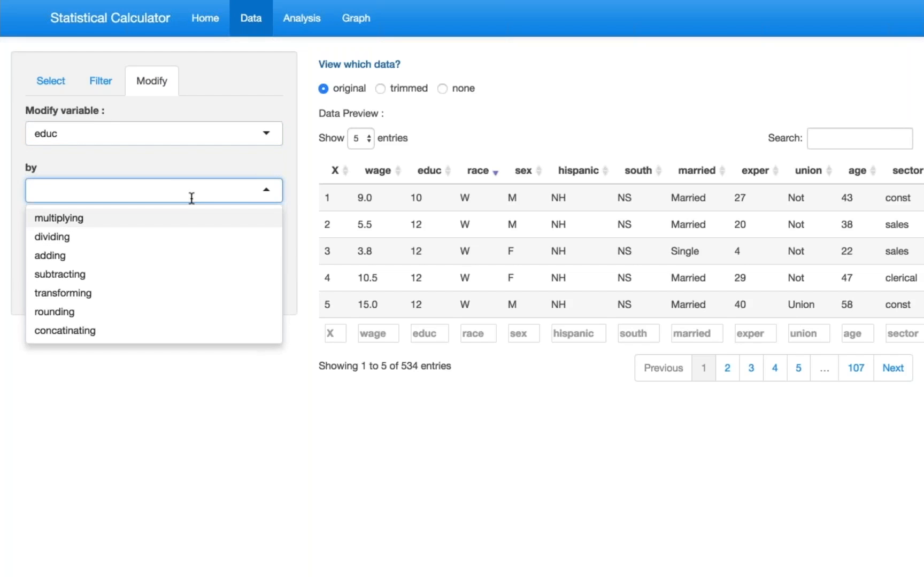
mouse_move(167, 277)
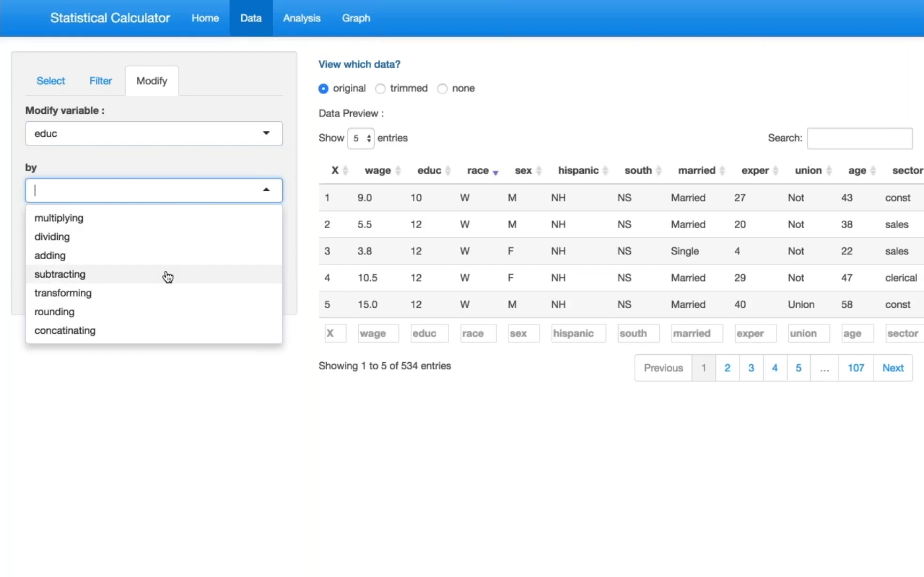
left_click(60, 274)
type("12")
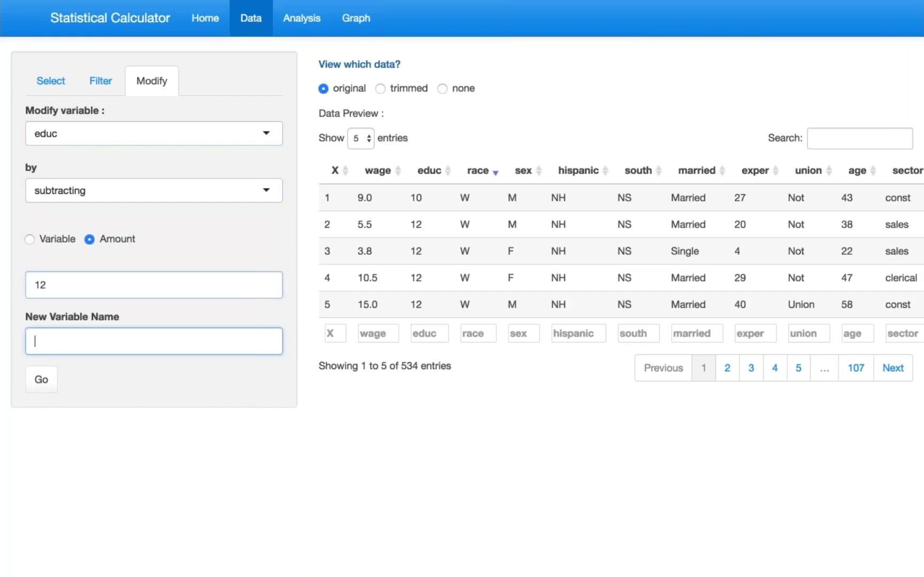
type("Post")
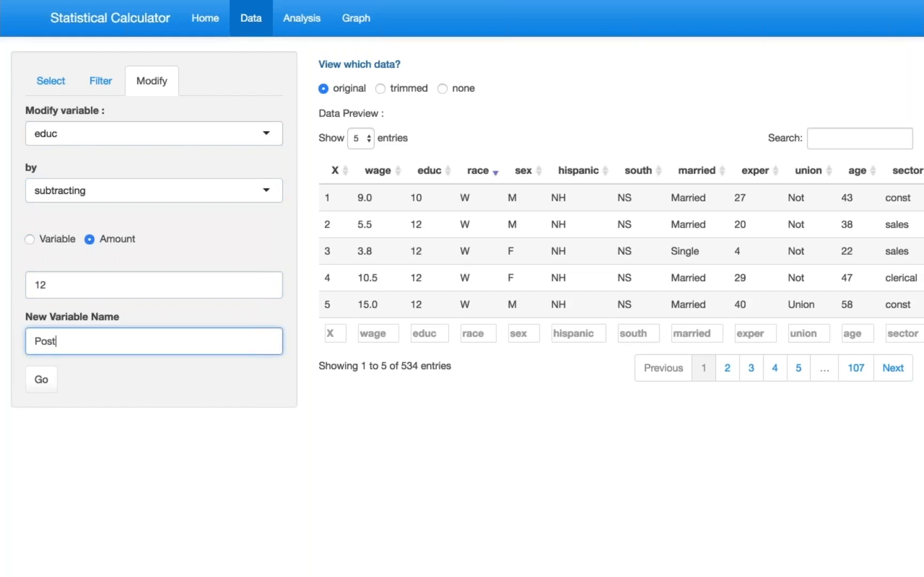
type("HS")
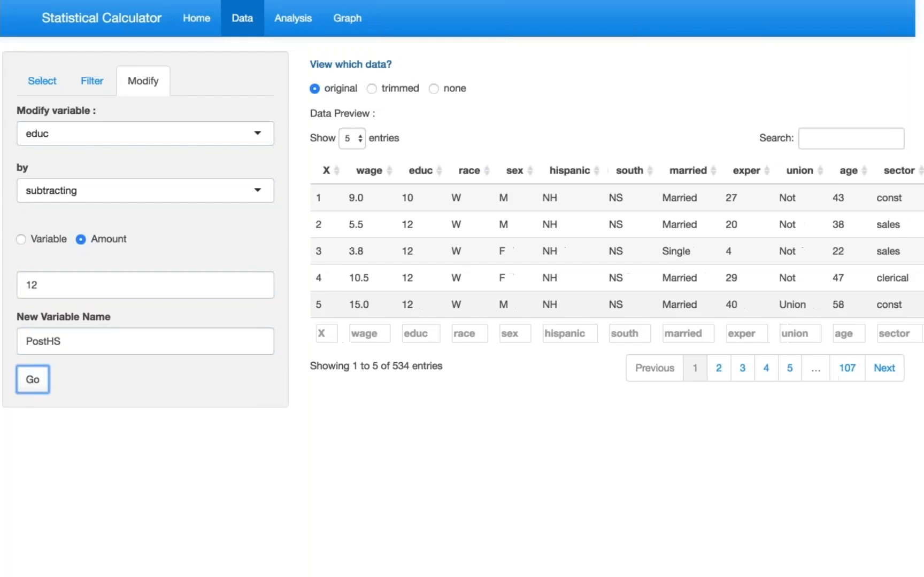
- Create the PostHS variable and sort the preview ascending by it, starting at -10
left_click(32, 380)
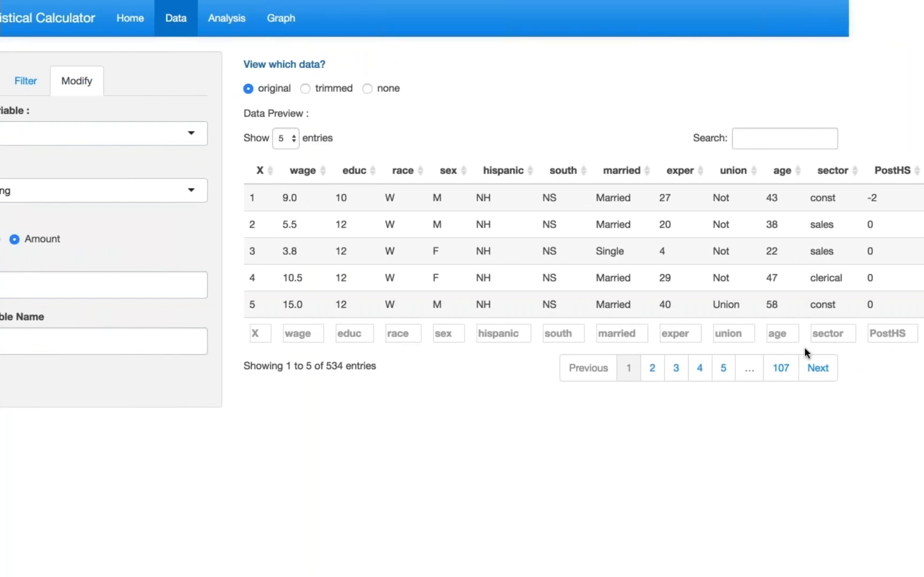
mouse_move(886, 175)
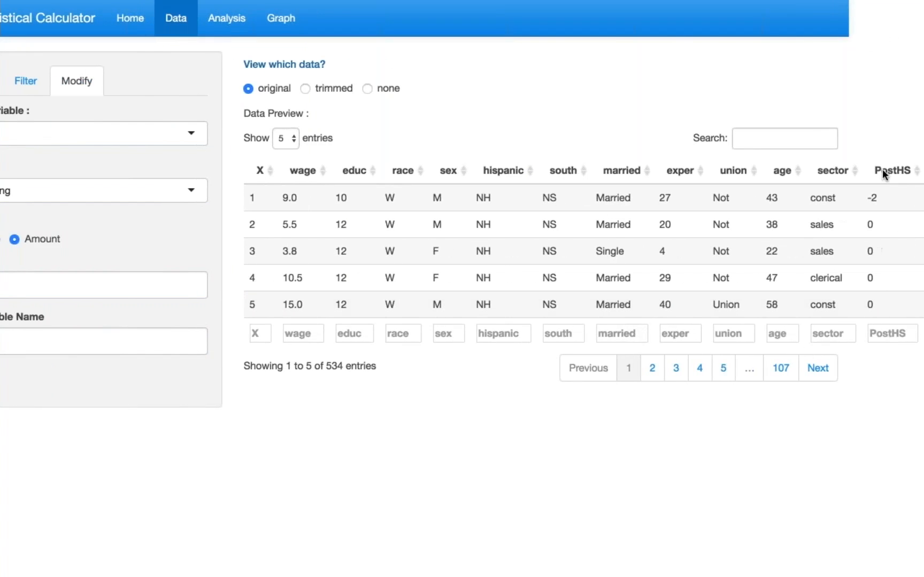
mouse_move(898, 187)
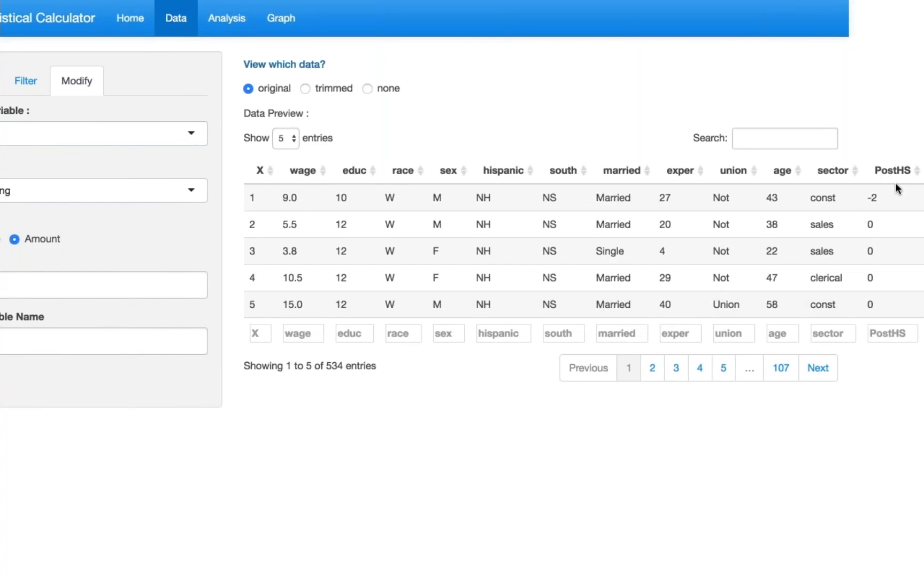
mouse_move(878, 223)
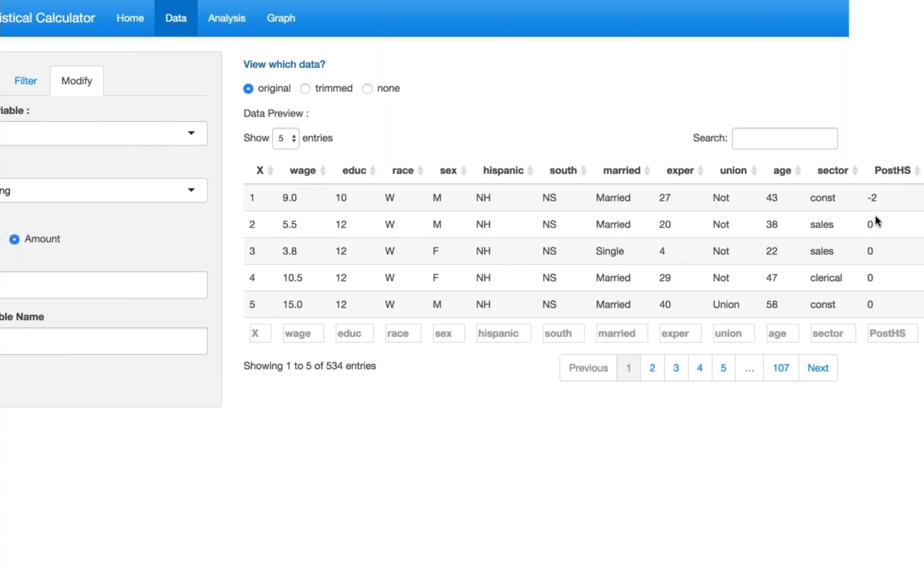
left_click(892, 171)
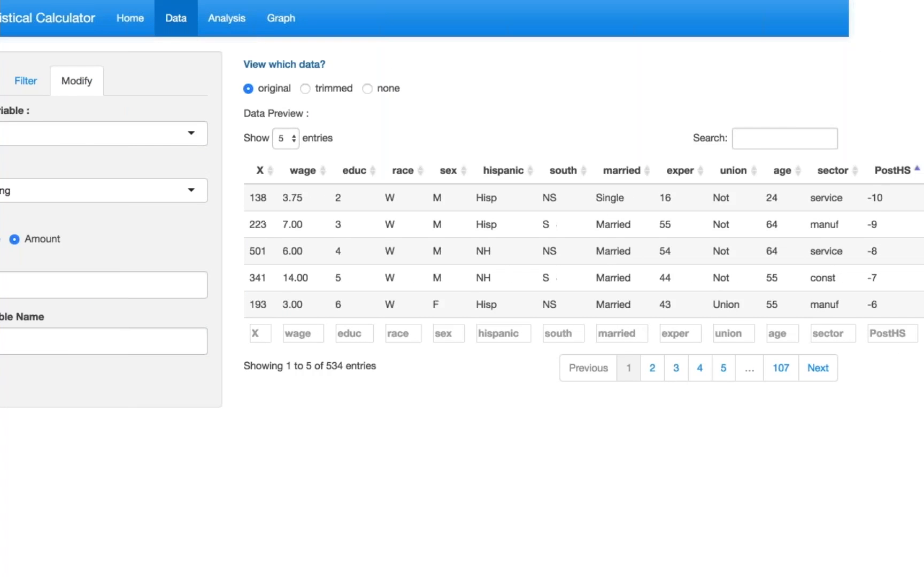
mouse_move(502, 95)
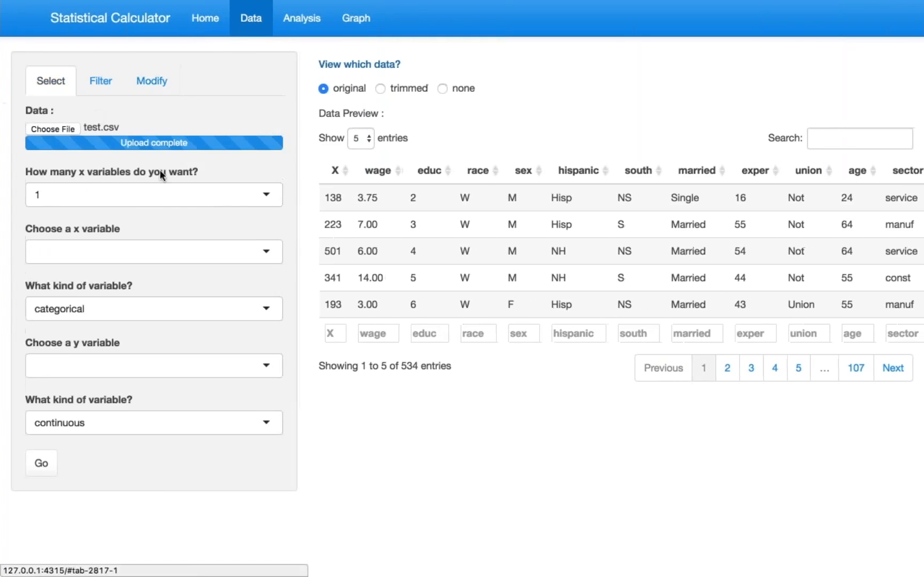
- Select race as x and wage as y and apply, trimming the preview to those two columns
left_click(153, 251)
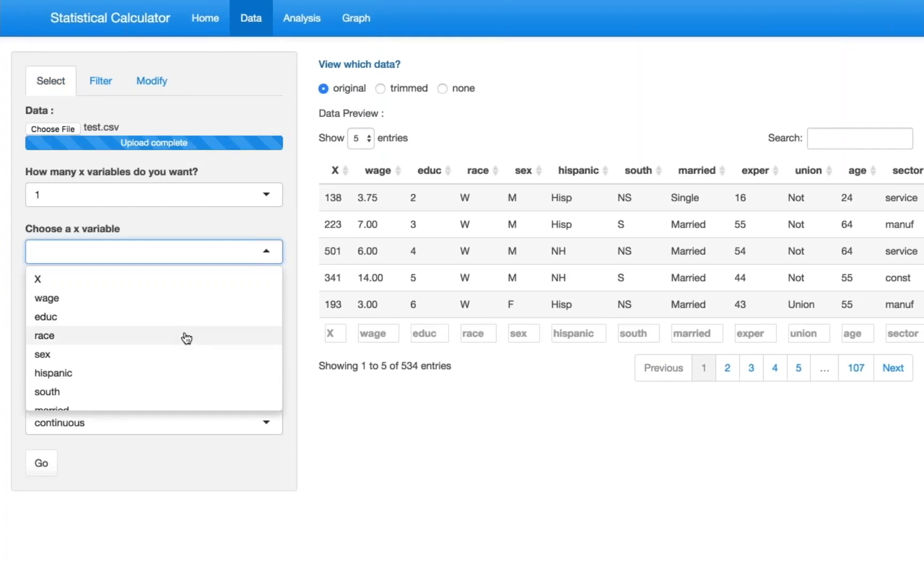
left_click(44, 336)
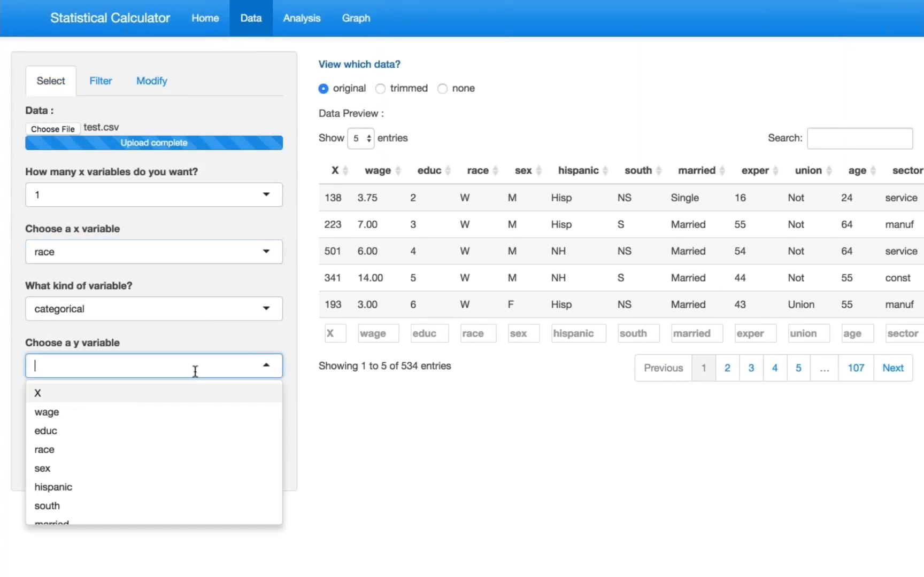
left_click(46, 415)
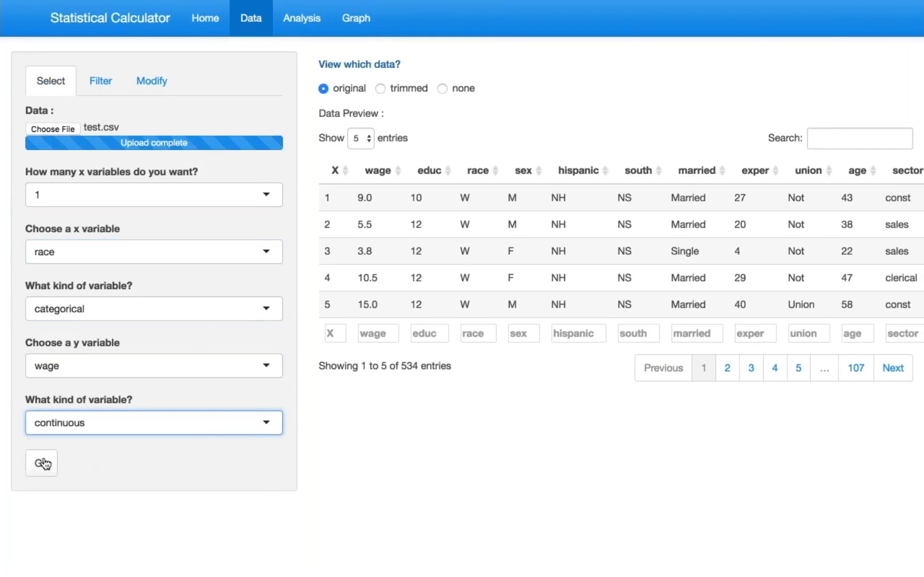
left_click(42, 463)
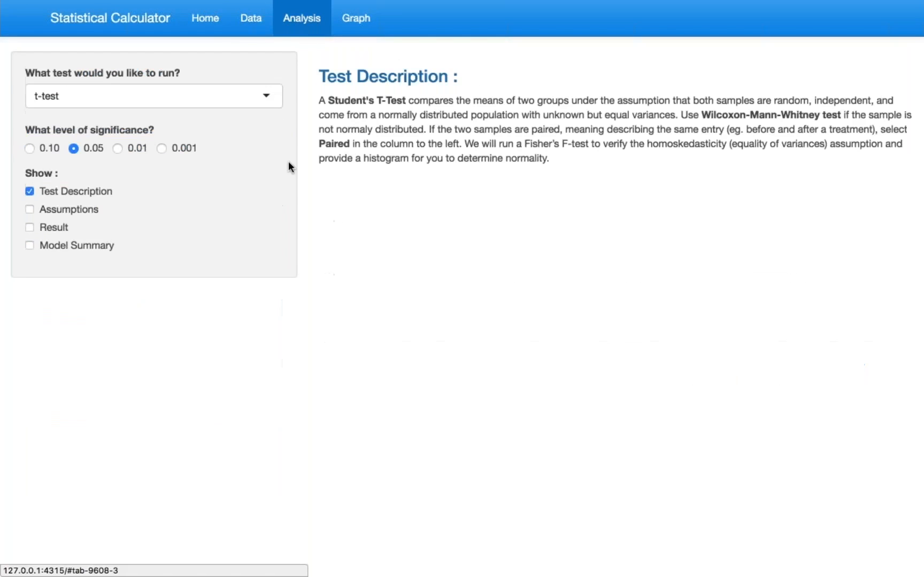
mouse_move(268, 36)
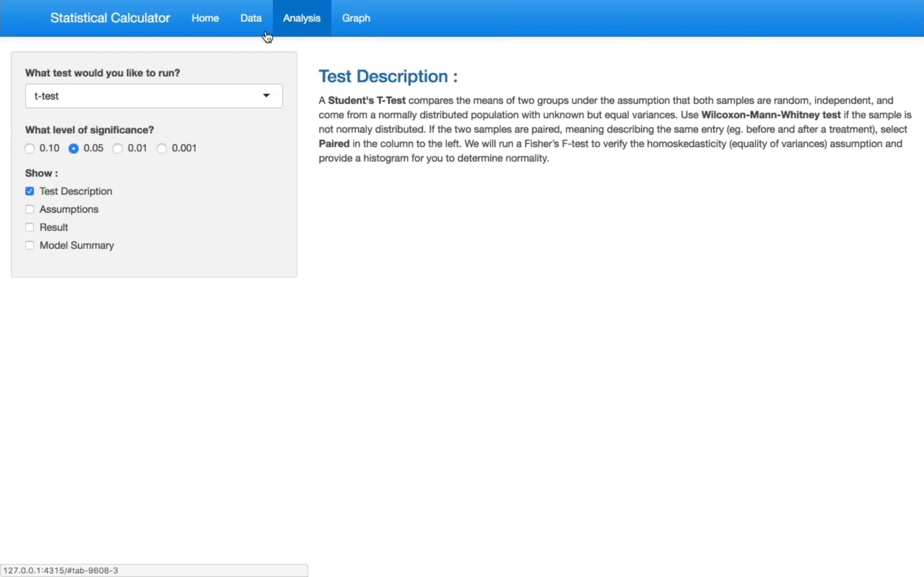
left_click(251, 18)
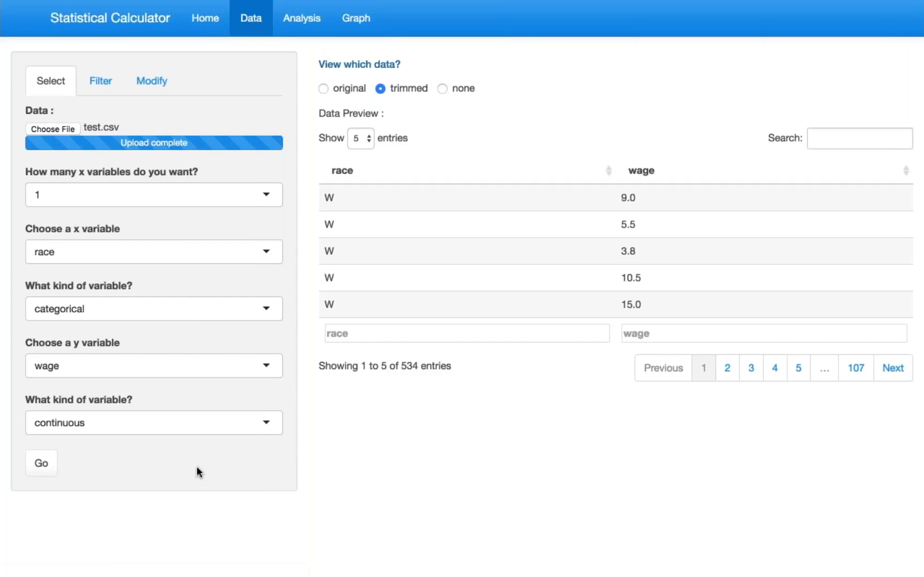
- Confirm race categorical and wage continuous, check Analysis, and return to Data
left_click(153, 309)
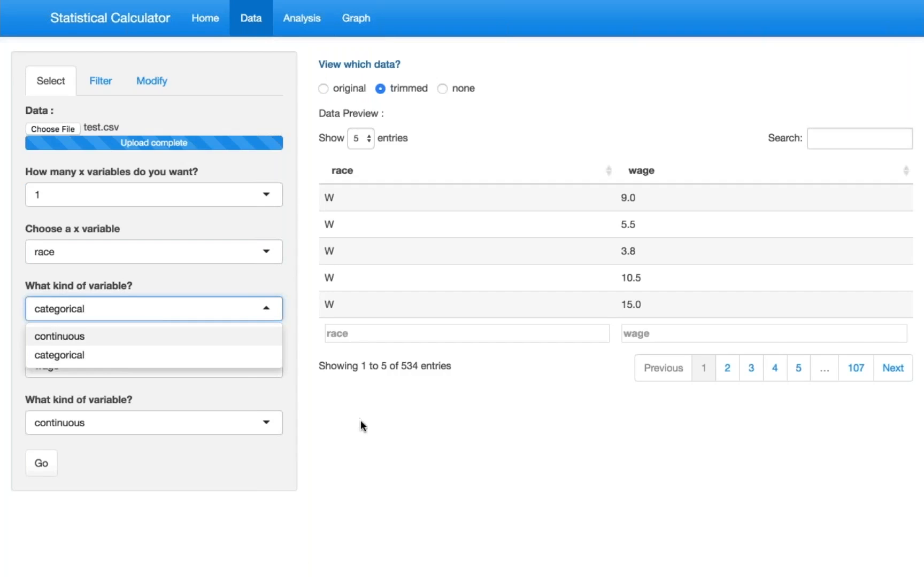
left_click(59, 355)
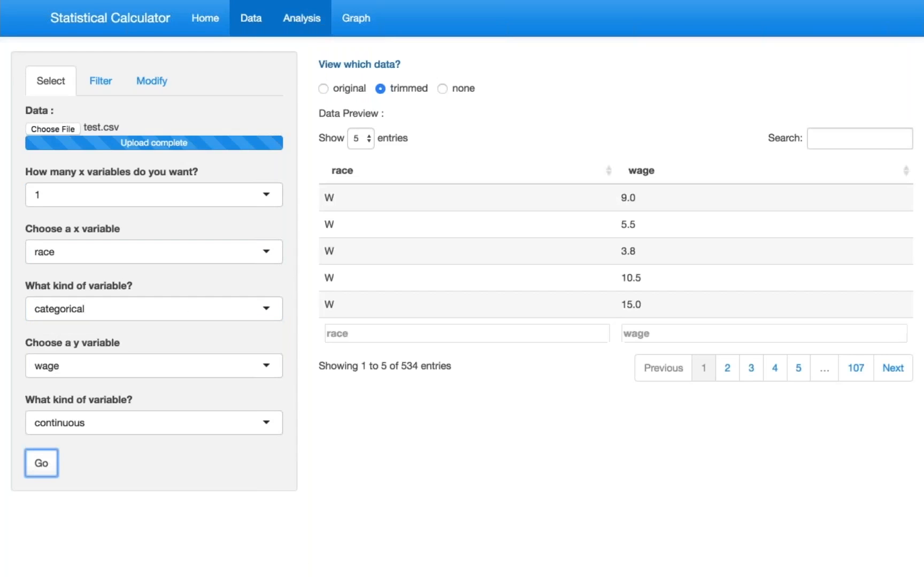
left_click(302, 18)
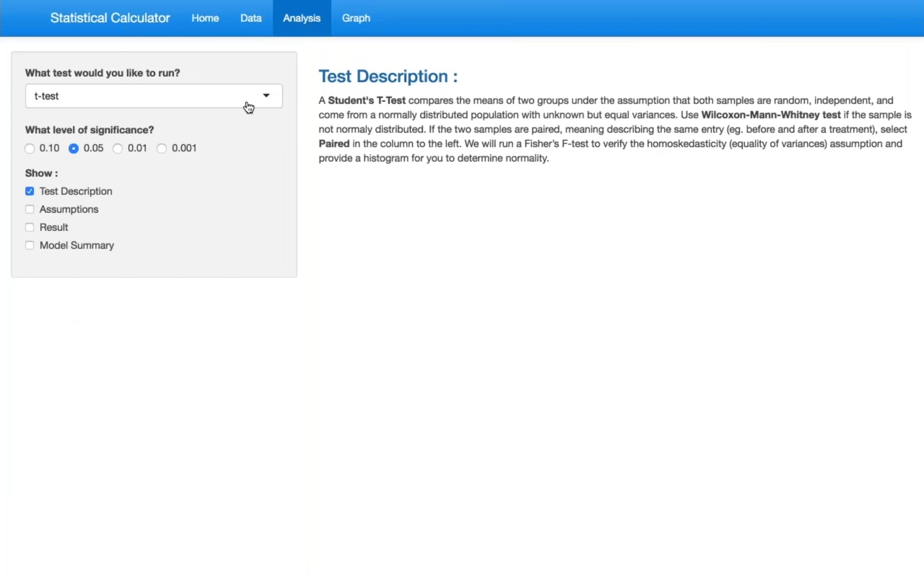
mouse_move(281, 195)
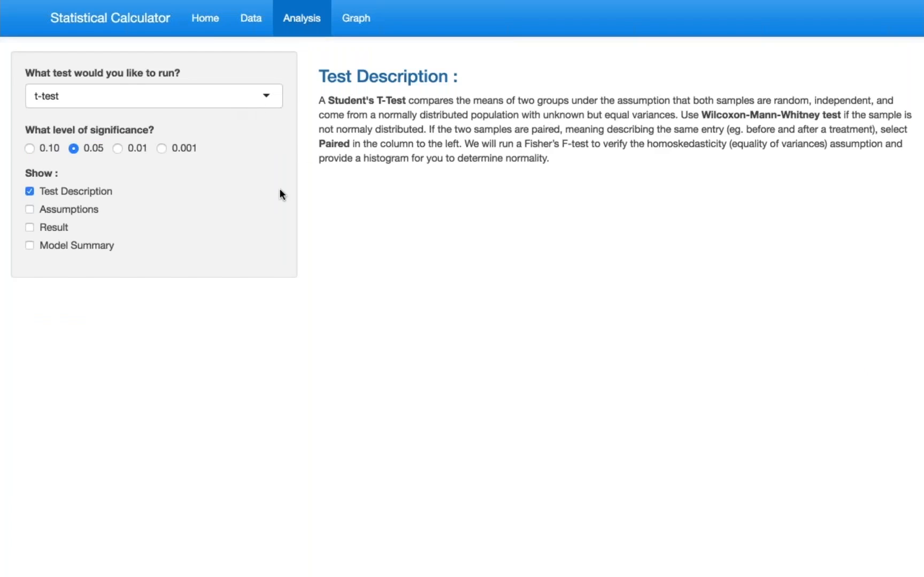
mouse_move(240, 170)
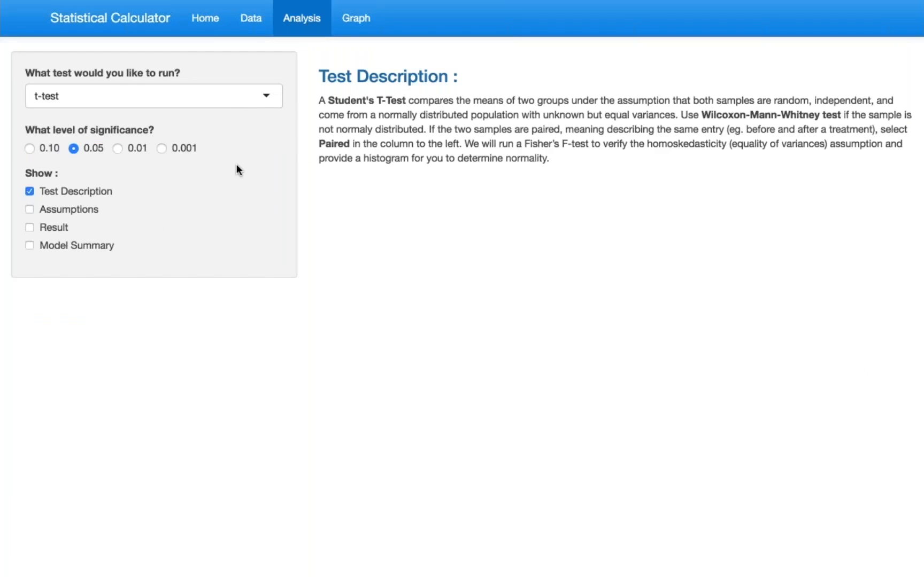
left_click(250, 19)
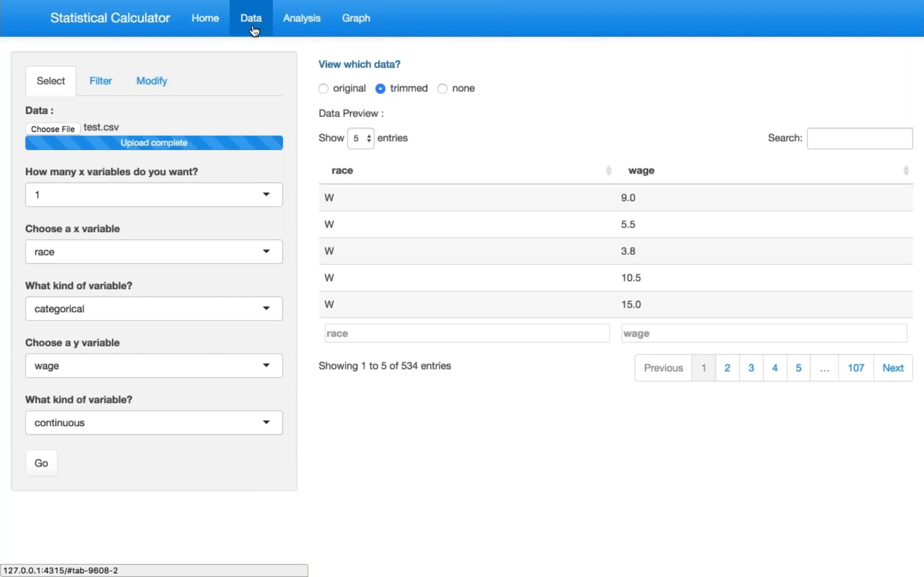
mouse_move(195, 216)
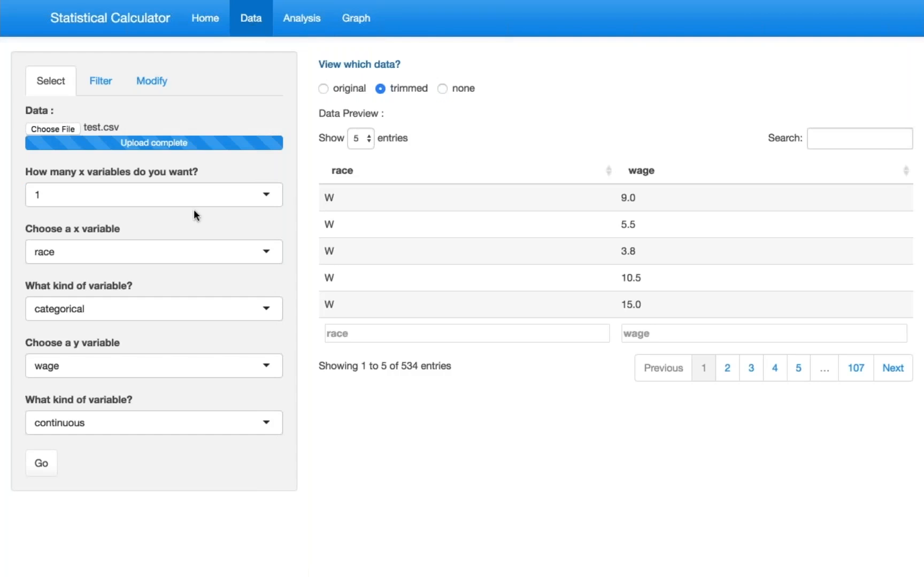
left_click(153, 195)
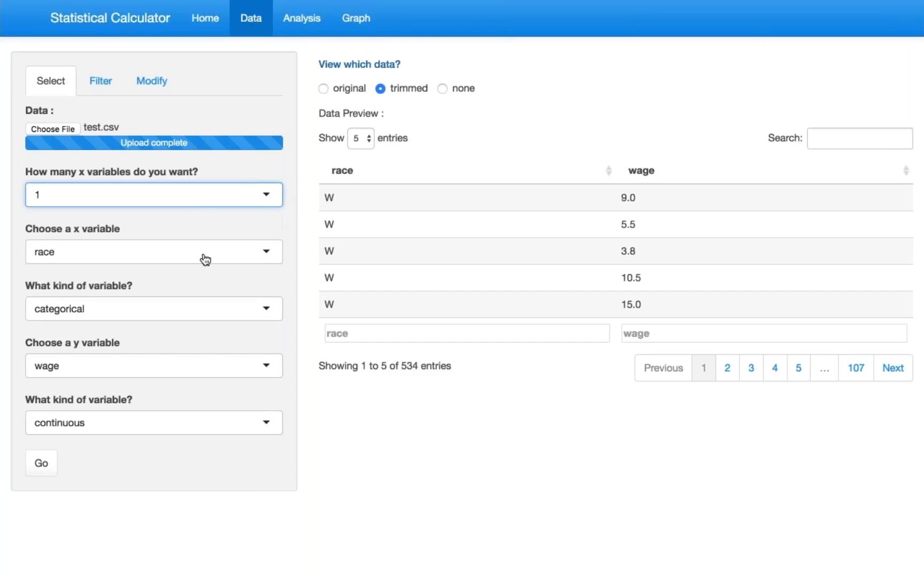
mouse_move(154, 280)
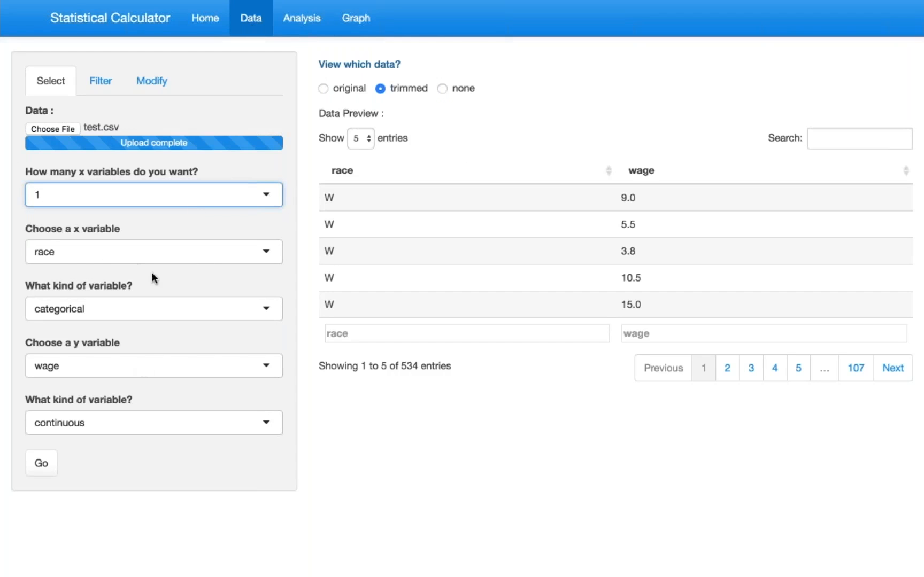
mouse_move(158, 280)
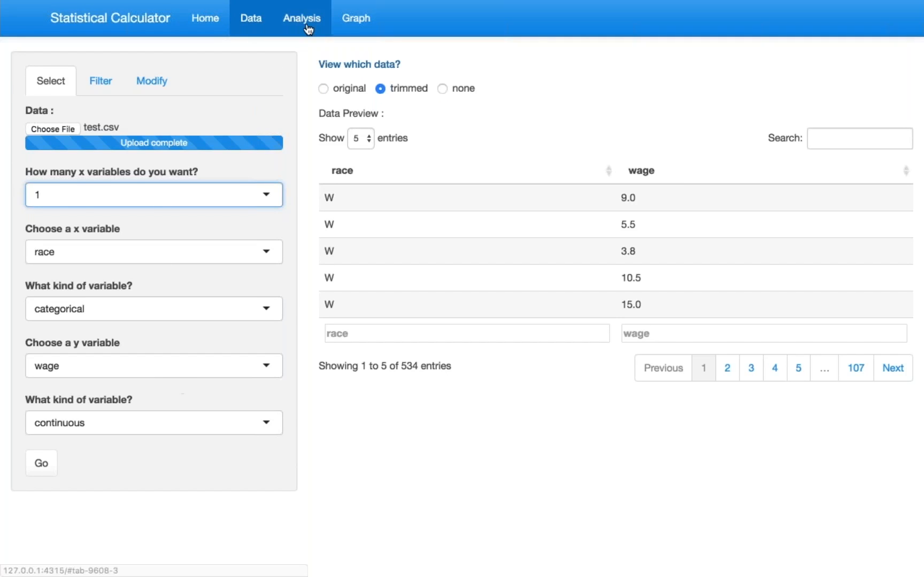
- Show the t-test description and assumptions with equal-variance check and wage histogram
left_click(302, 18)
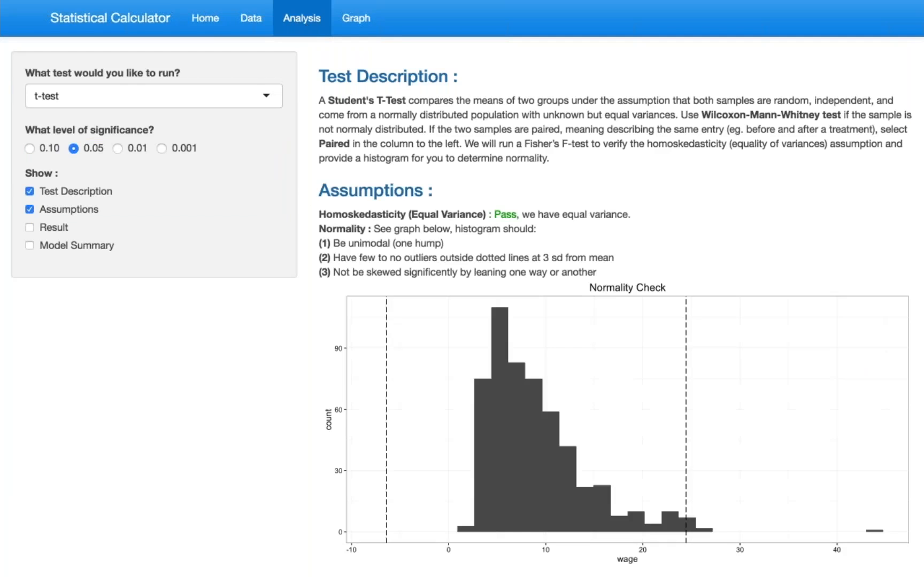
mouse_move(246, 356)
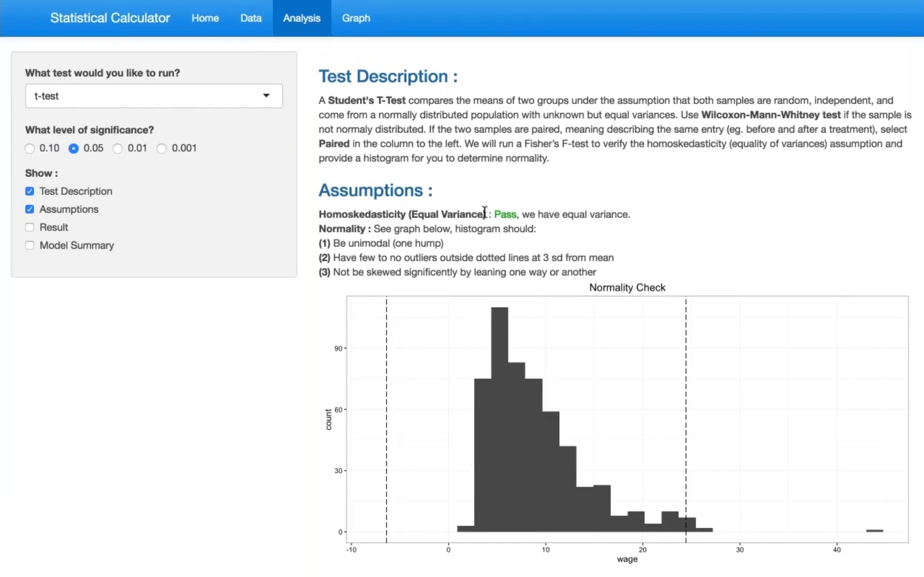
mouse_move(545, 159)
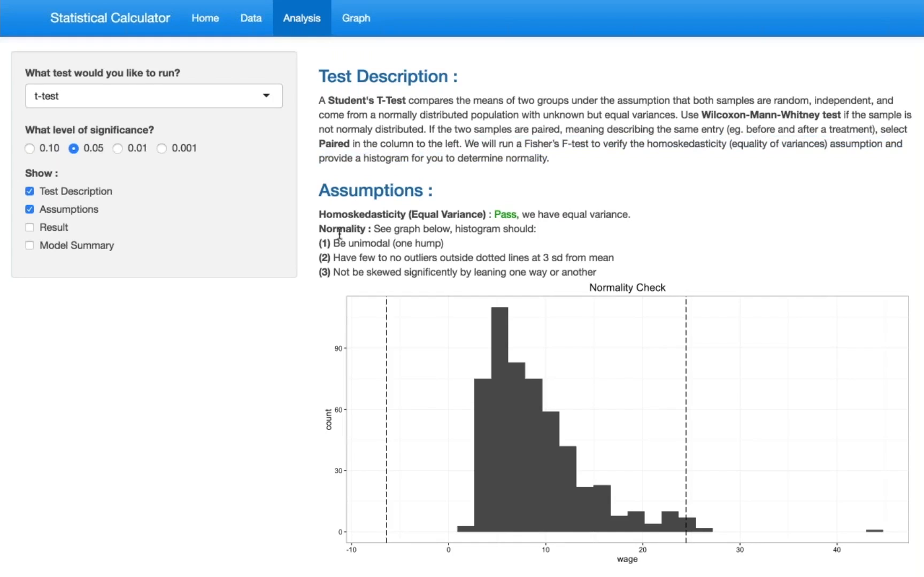
mouse_move(372, 525)
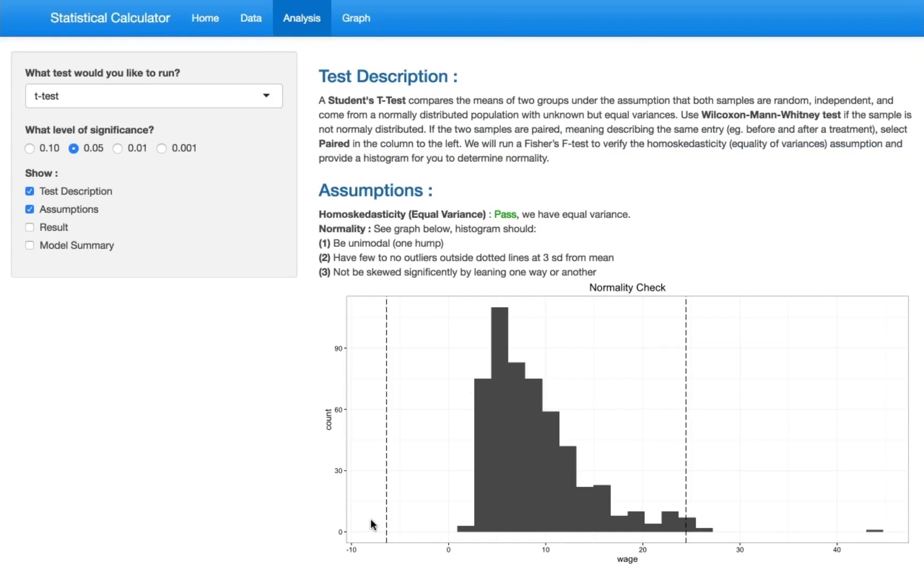
mouse_move(414, 302)
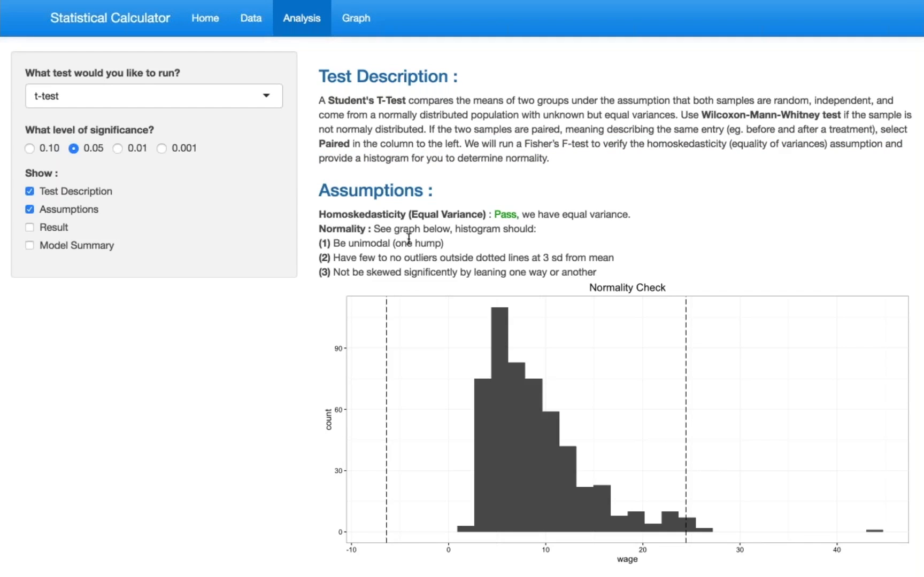
mouse_move(177, 205)
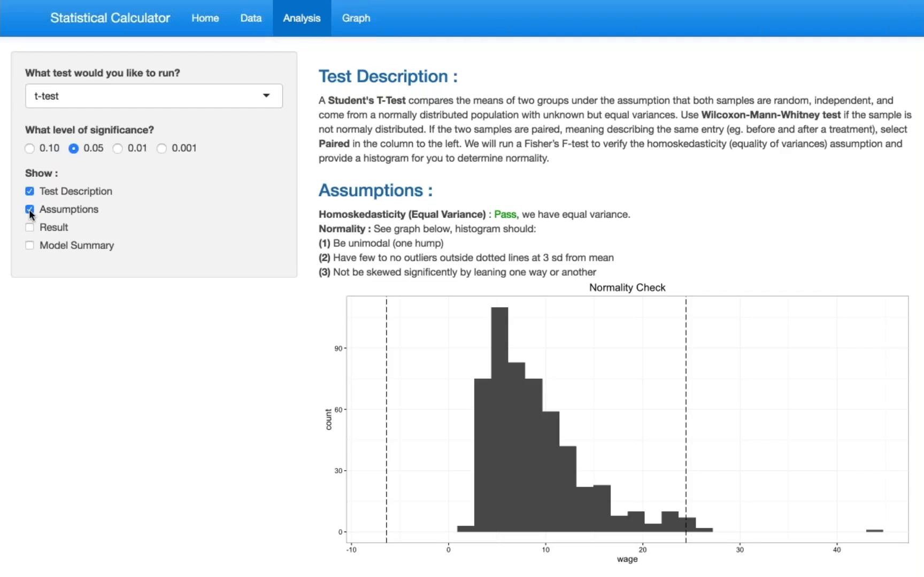
- Hide the assumptions and show the Welch t-test result and R output (p = 0.04918)
left_click(30, 210)
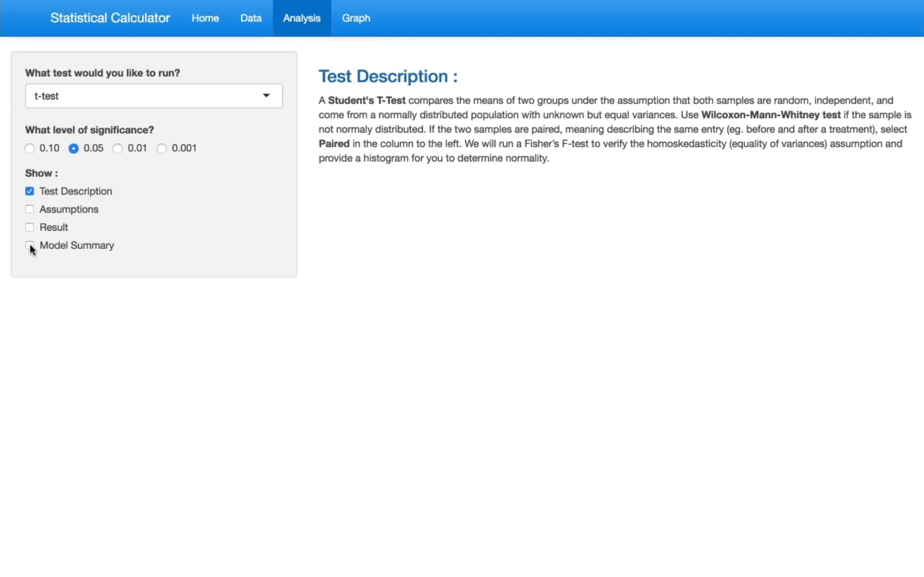
left_click(30, 246)
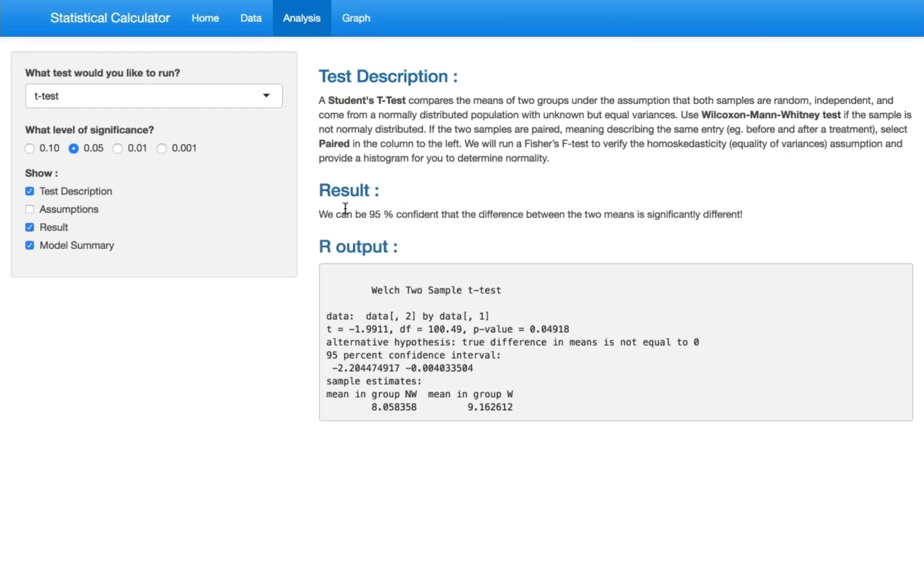
mouse_move(356, 19)
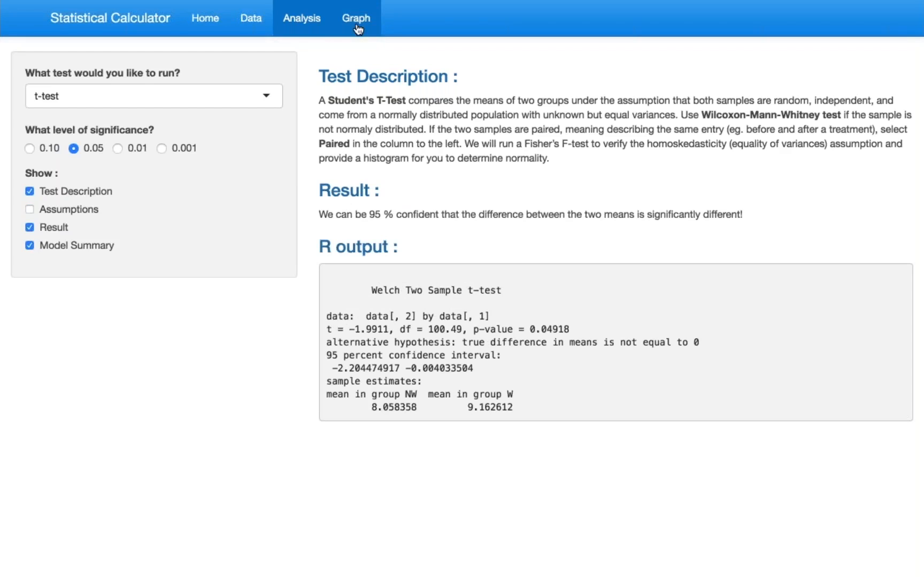
- Make a bar plot of counts per race after trying confidence intervals and mean wage
left_click(355, 18)
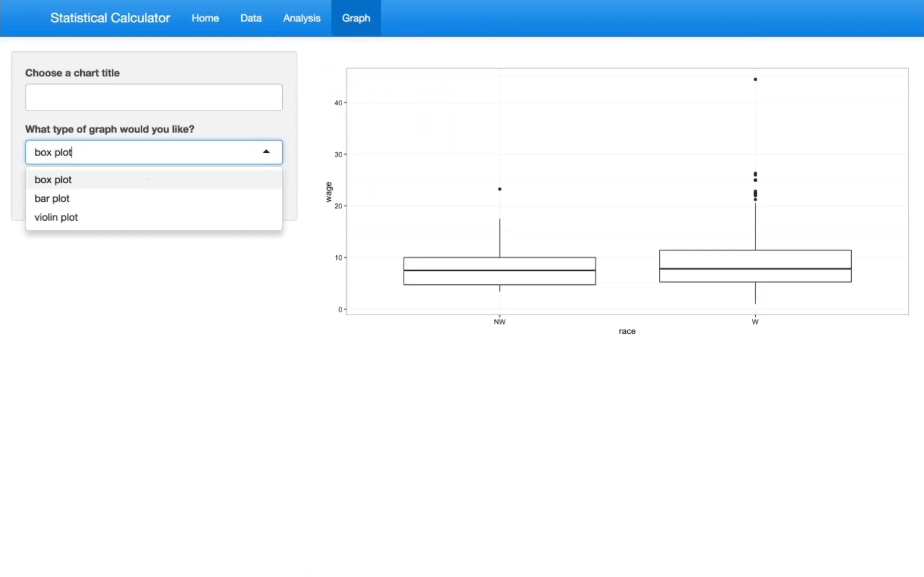
left_click(52, 199)
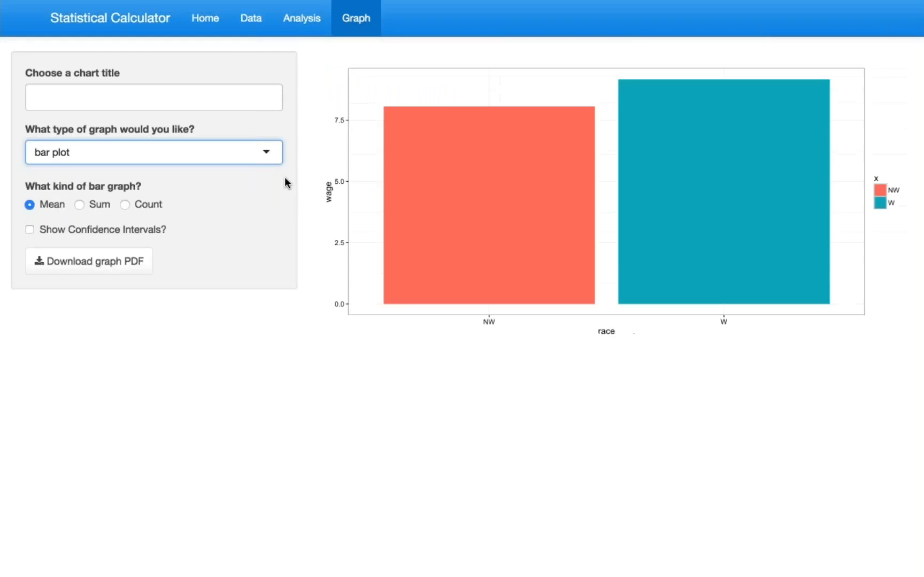
left_click(30, 233)
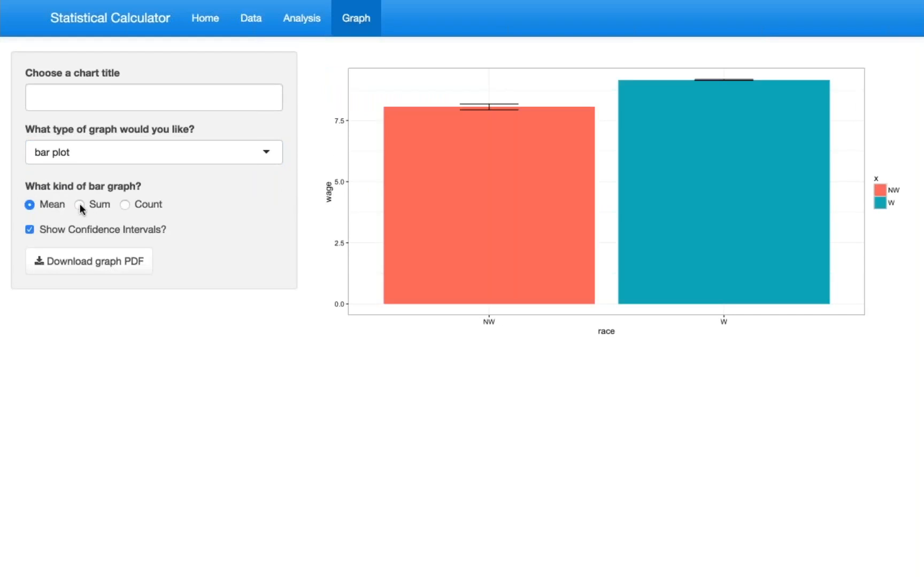
mouse_move(125, 210)
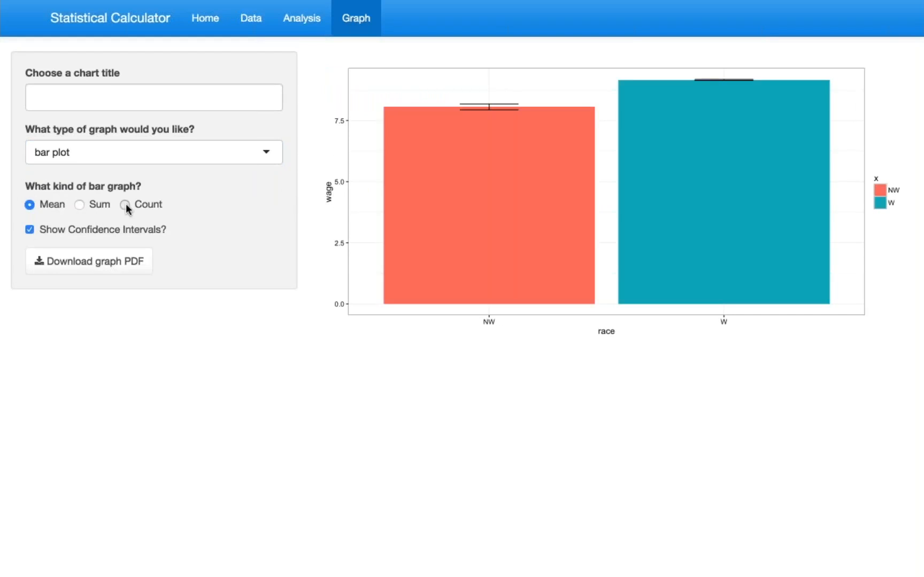
left_click(126, 204)
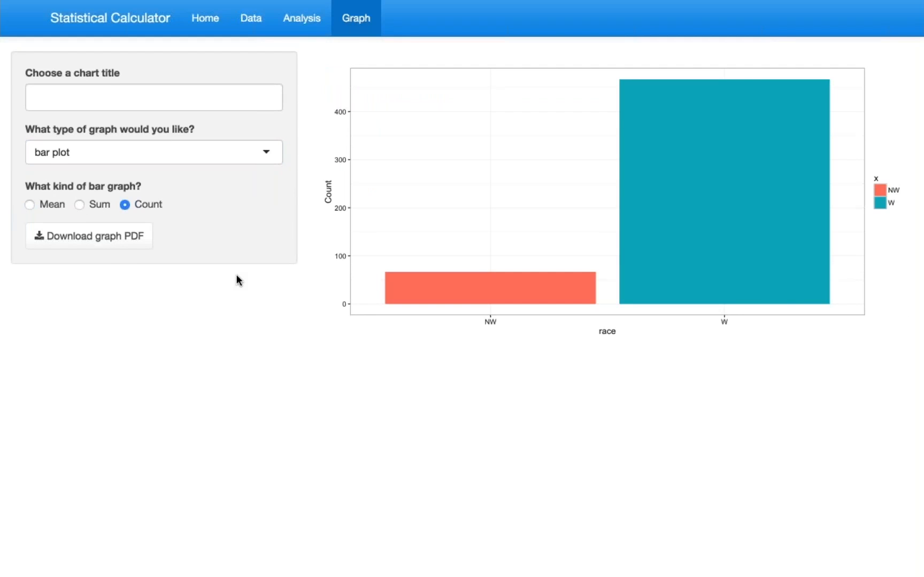
left_click(30, 205)
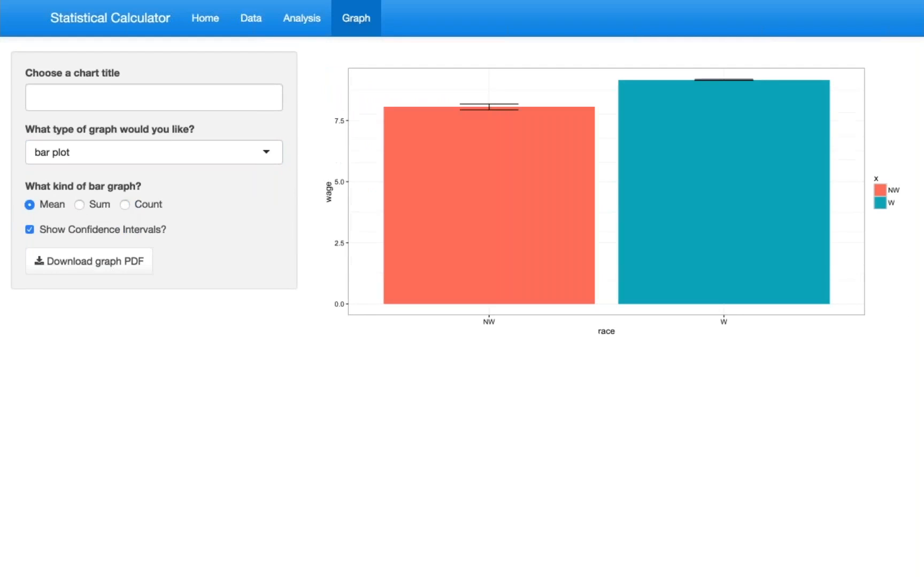
left_click(124, 204)
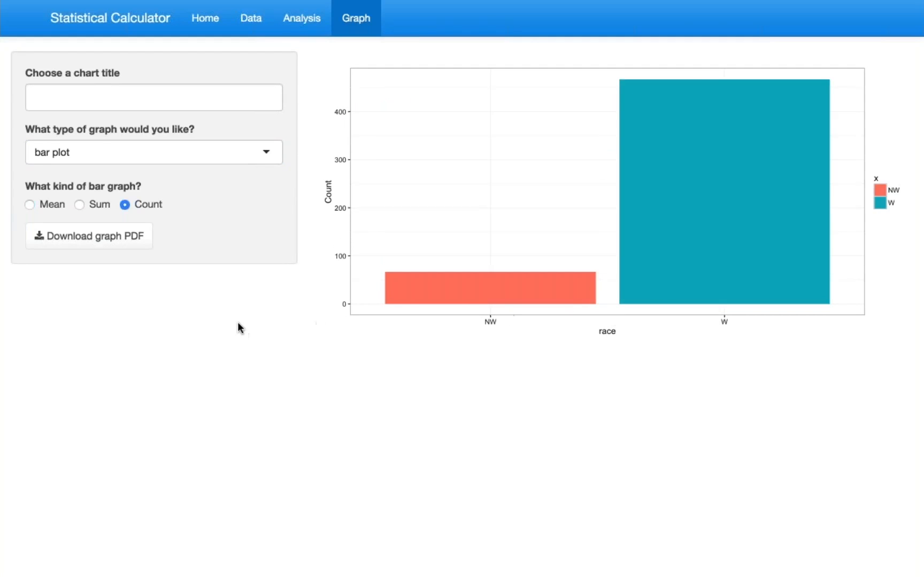
- Title the race count bar chart 'Race Distribution' and download it as a PDF
left_click(153, 97)
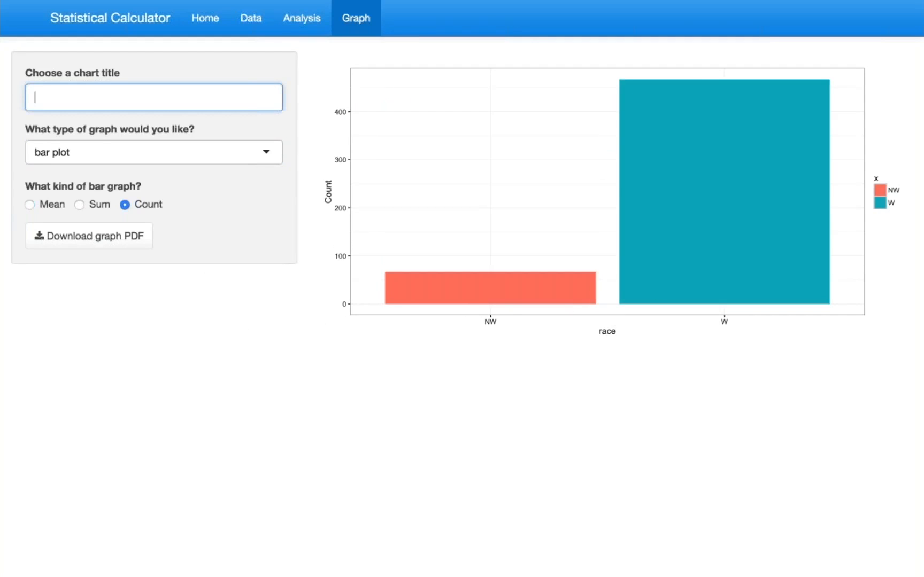
type("Race Distribution")
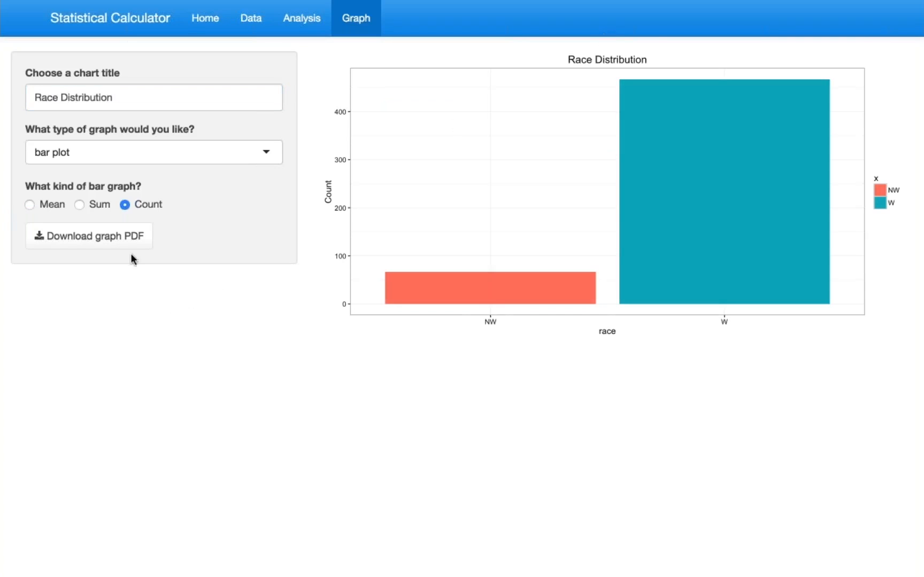
left_click(89, 236)
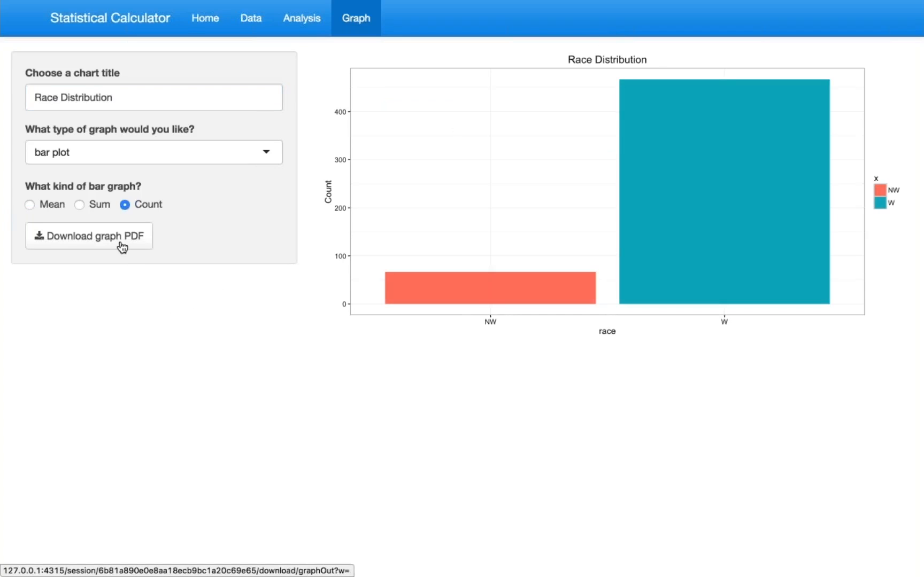
left_click(88, 236)
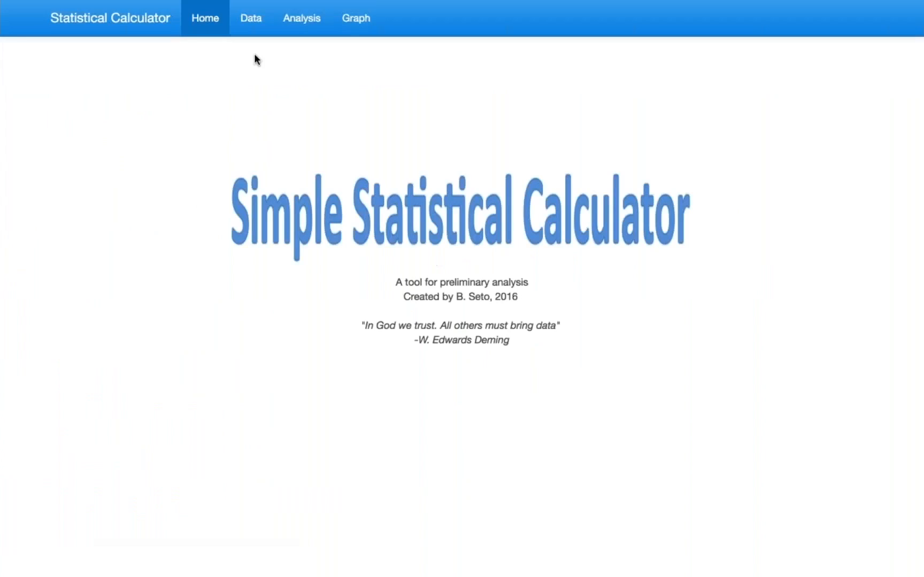
- Load survey.csv on the Data page and jump to the preview's last page (entries 36-38 of 38)
left_click(250, 18)
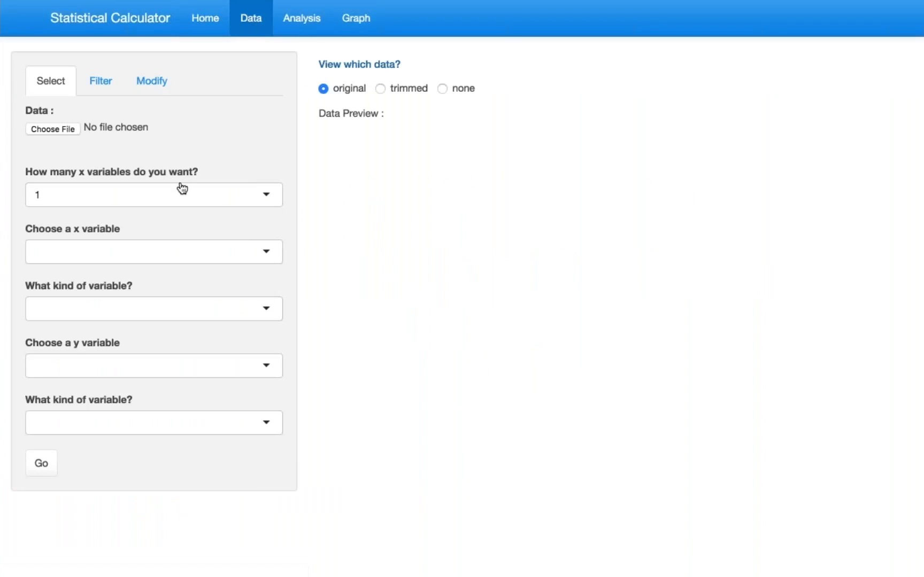
left_click(53, 128)
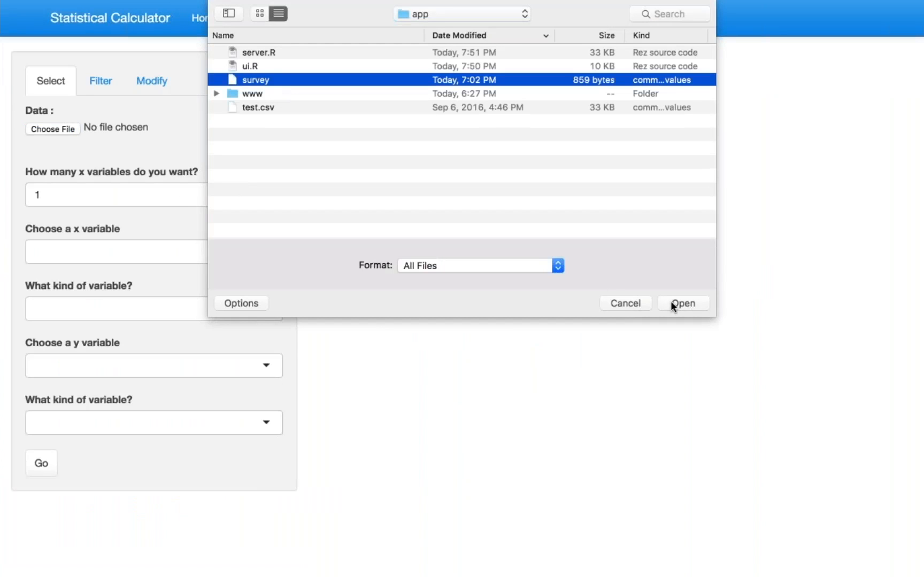
left_click(684, 302)
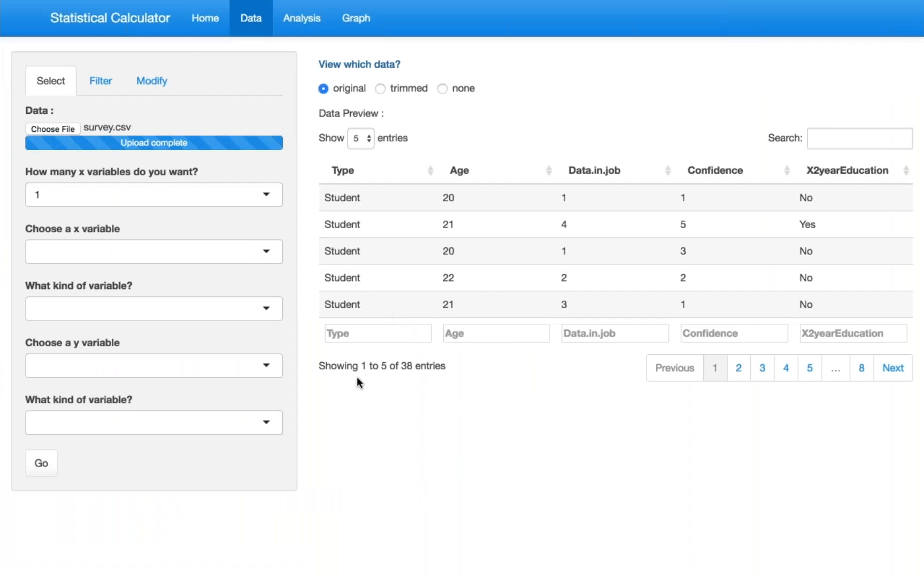
mouse_move(289, 259)
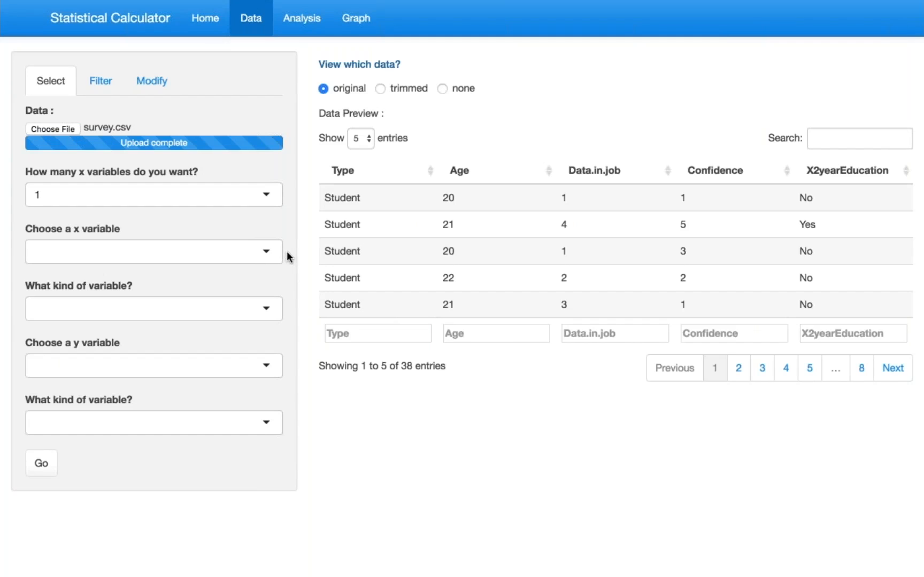
double_click(407, 366)
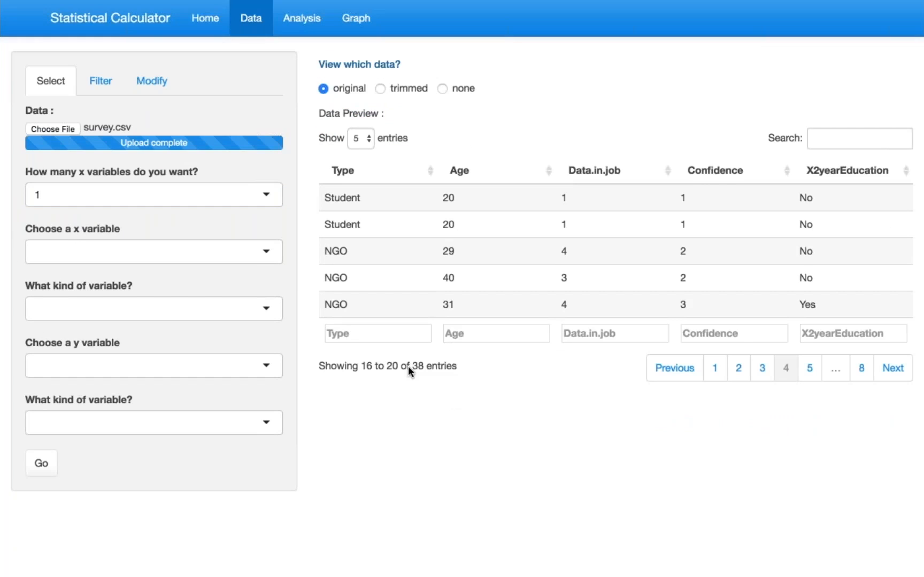
mouse_move(622, 405)
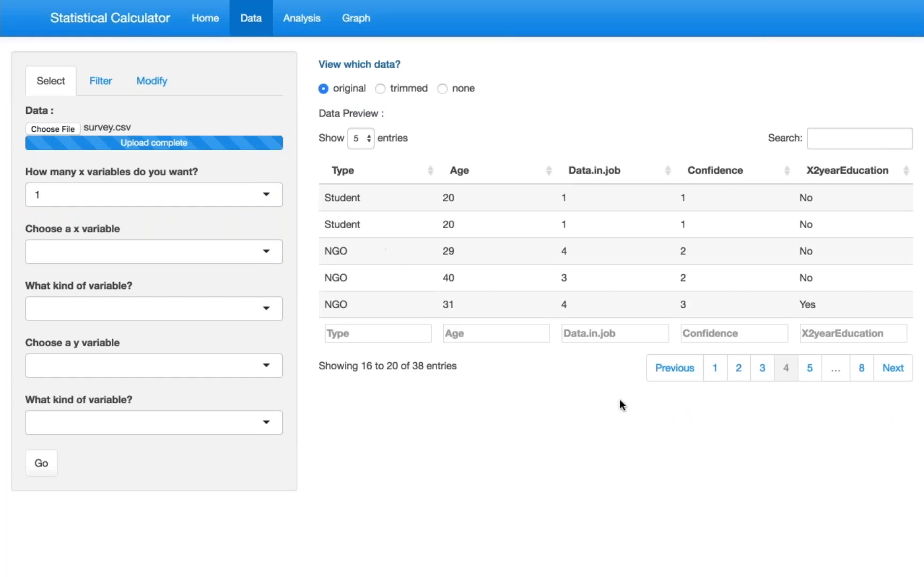
mouse_move(562, 71)
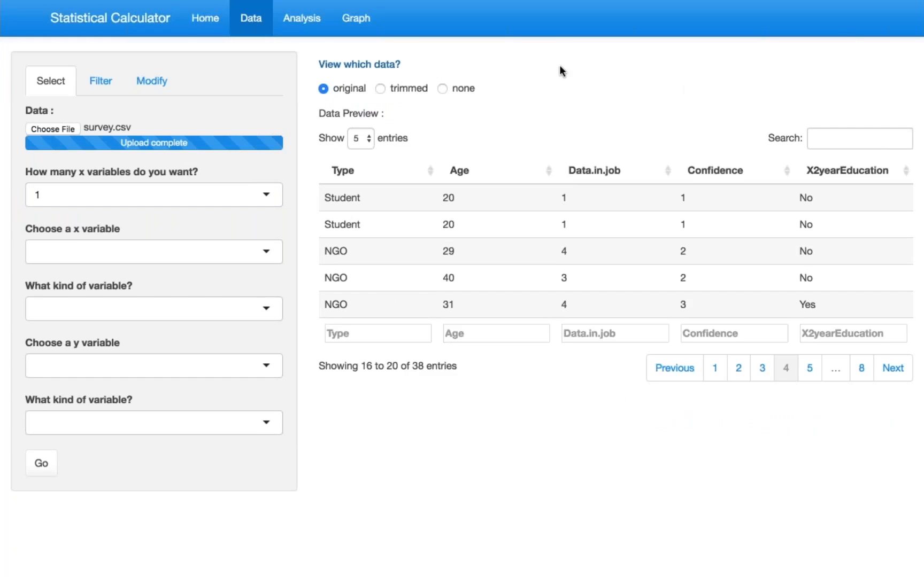
left_click(860, 368)
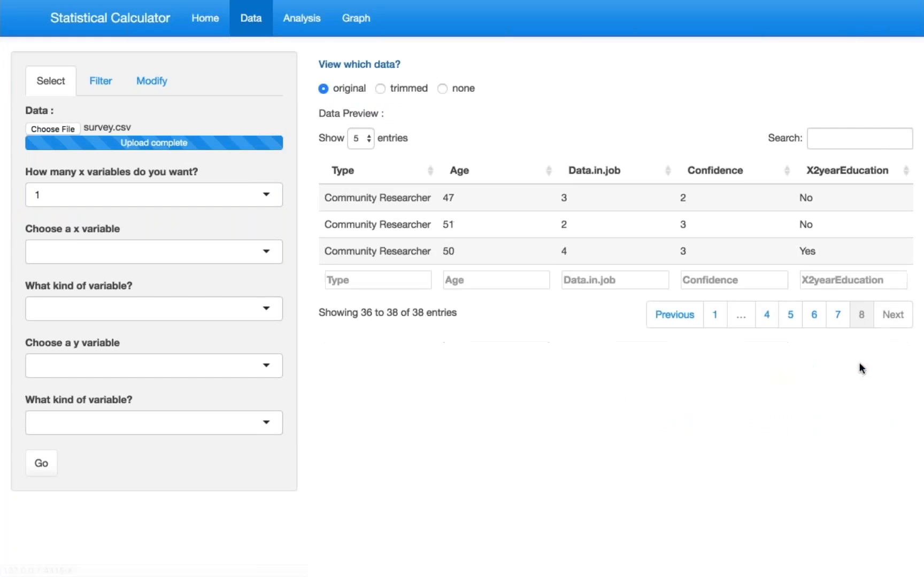
mouse_move(835, 36)
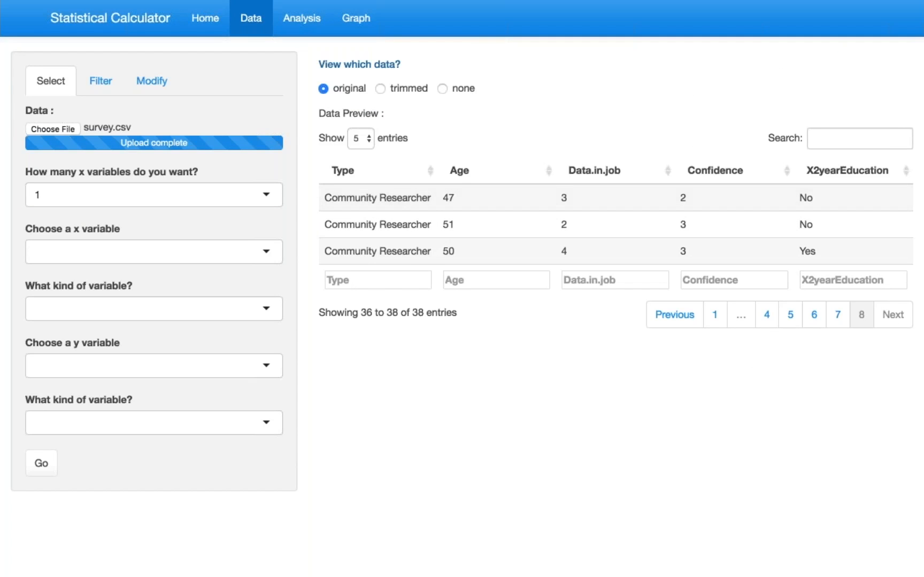
mouse_move(289, 216)
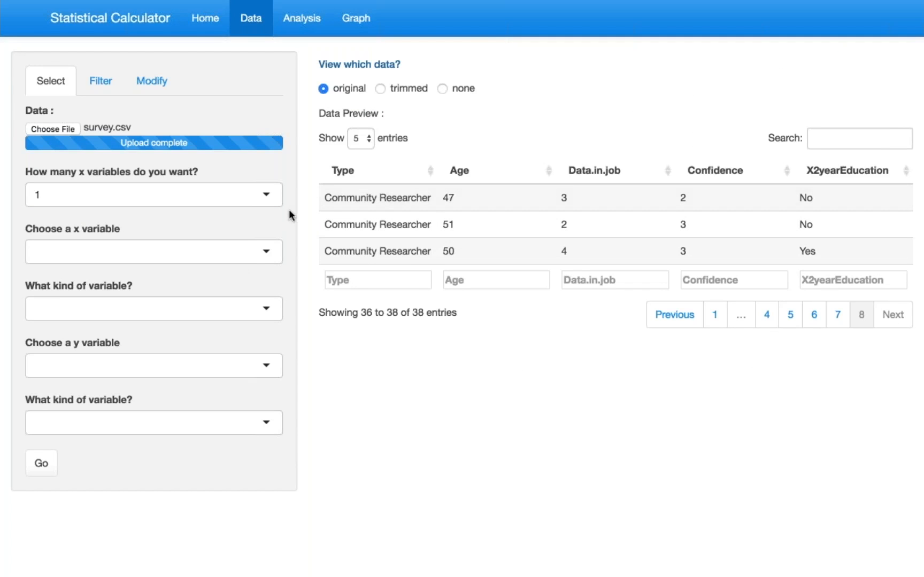
mouse_move(828, 38)
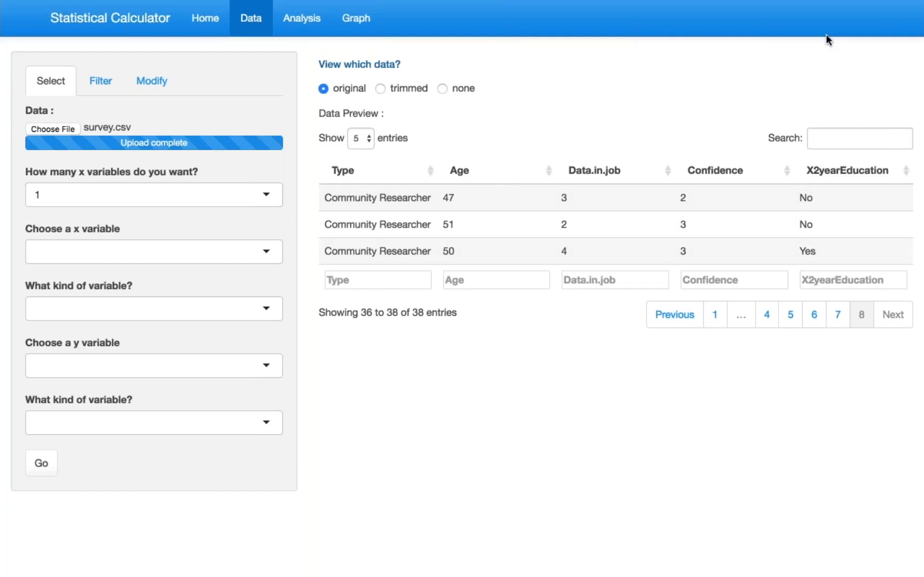
mouse_move(435, 246)
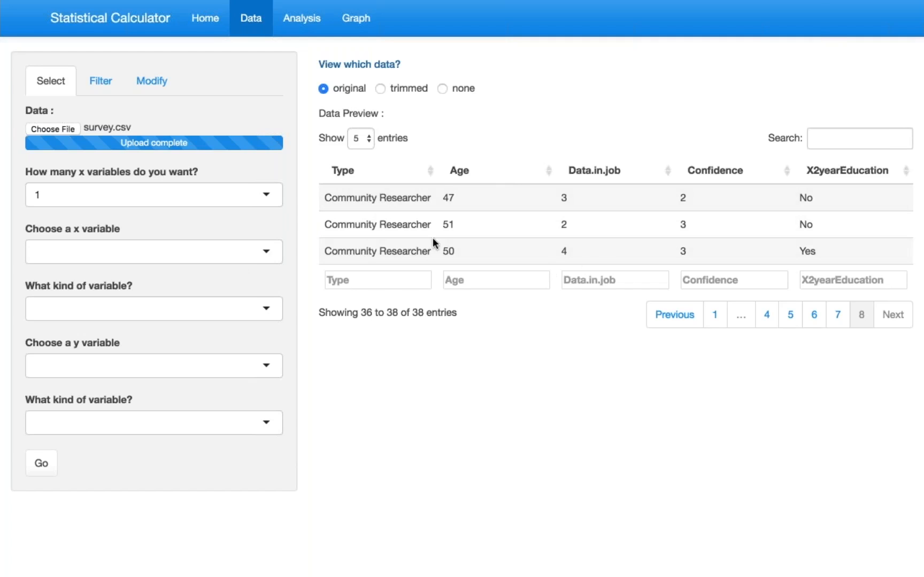
mouse_move(534, 190)
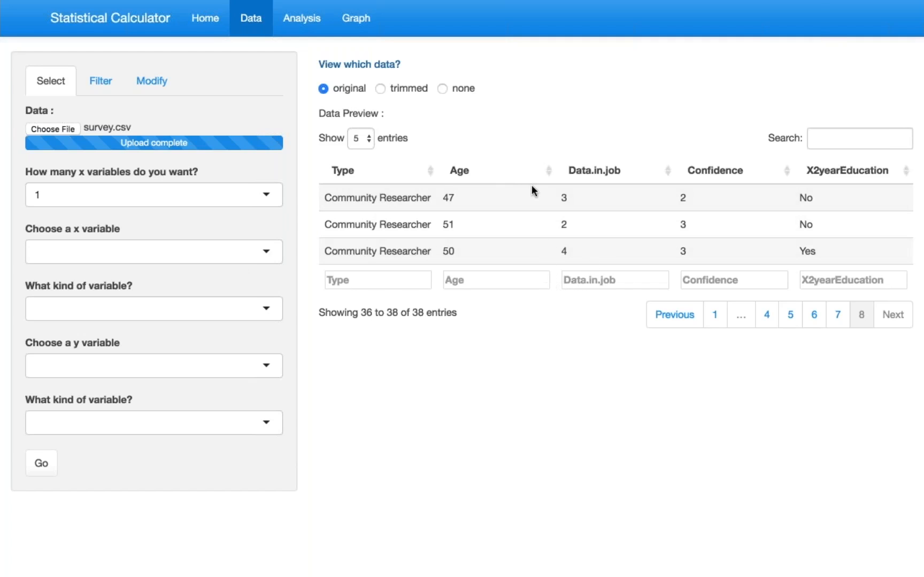
mouse_move(518, 55)
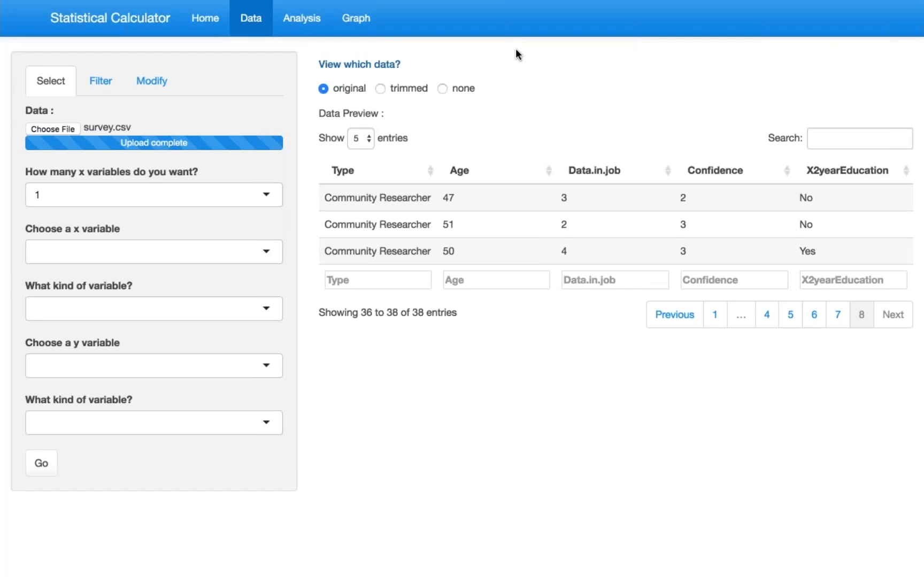
mouse_move(875, 187)
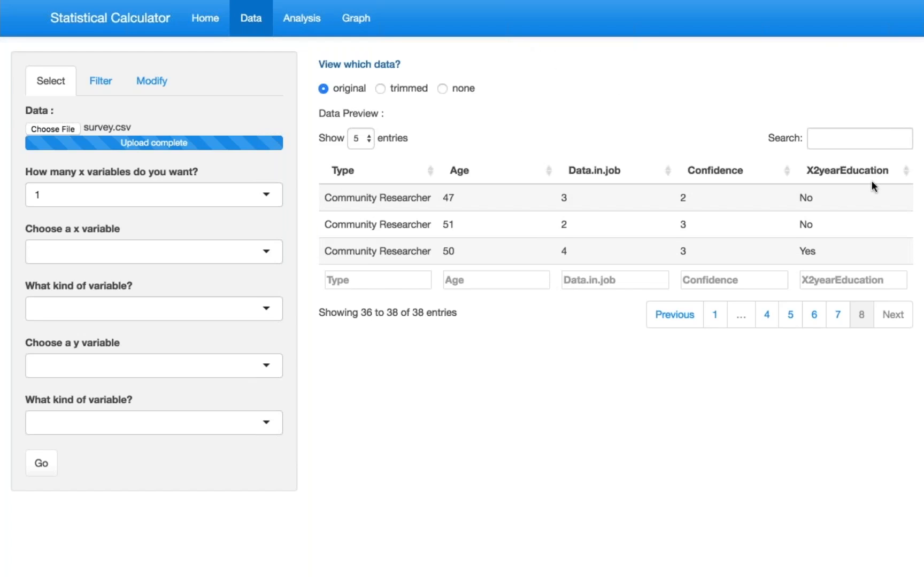
mouse_move(717, 52)
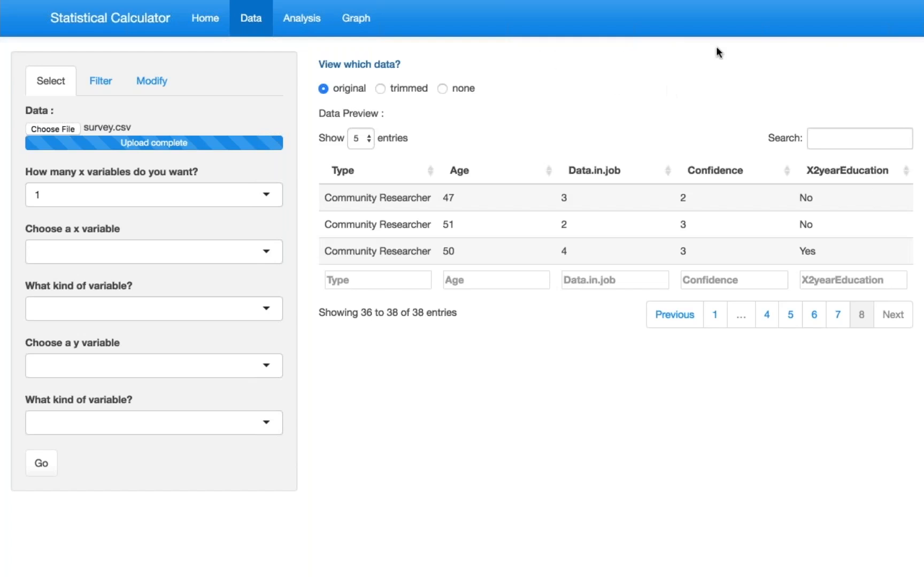
mouse_move(509, 295)
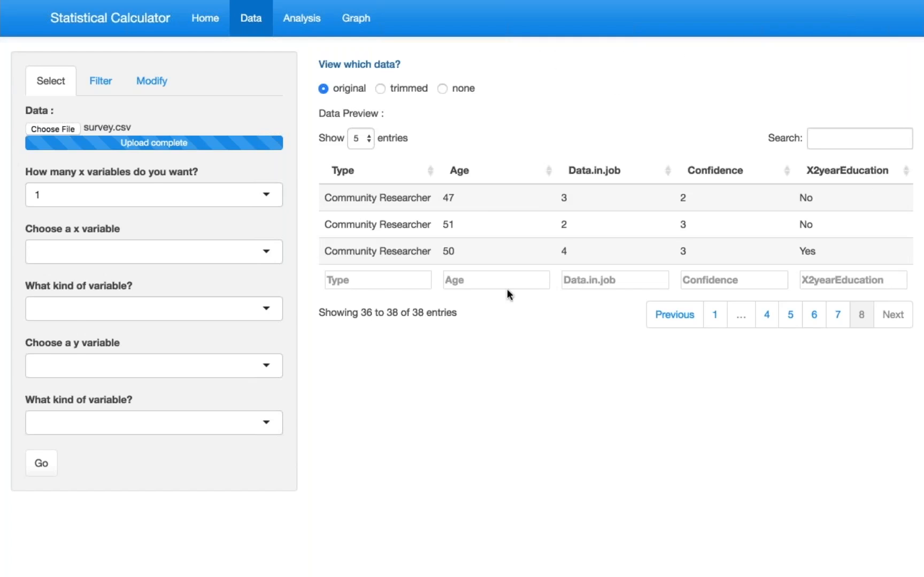
- Choose Data.in.job as the continuous x variable
left_click(153, 251)
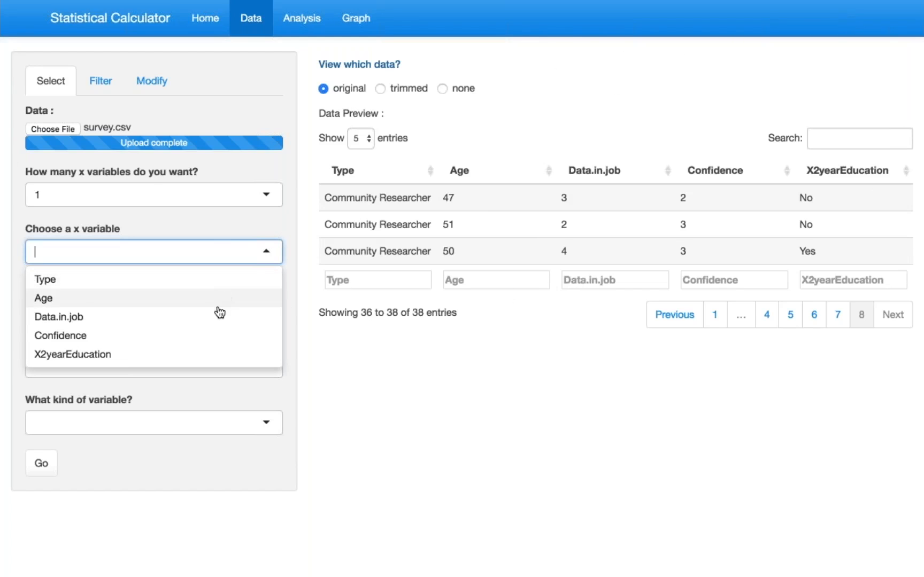
mouse_move(201, 336)
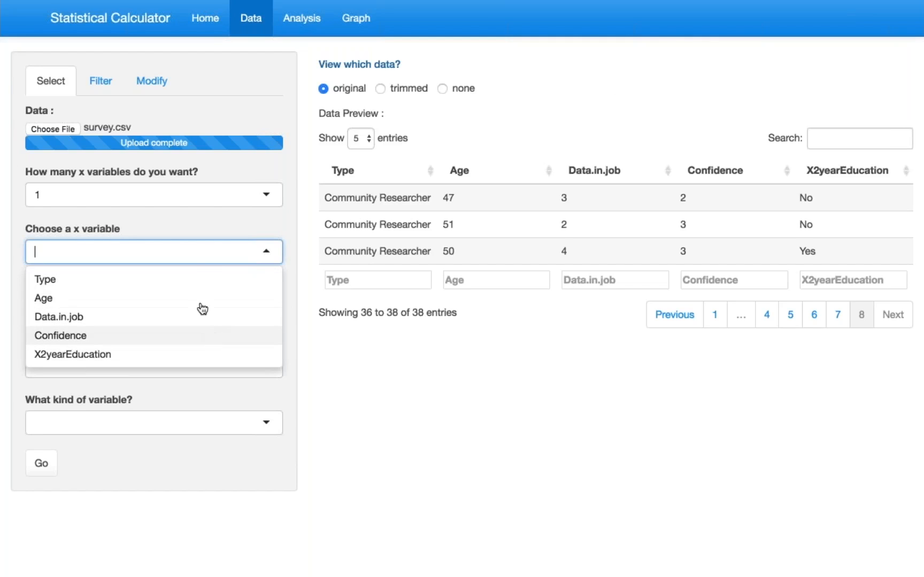
mouse_move(199, 324)
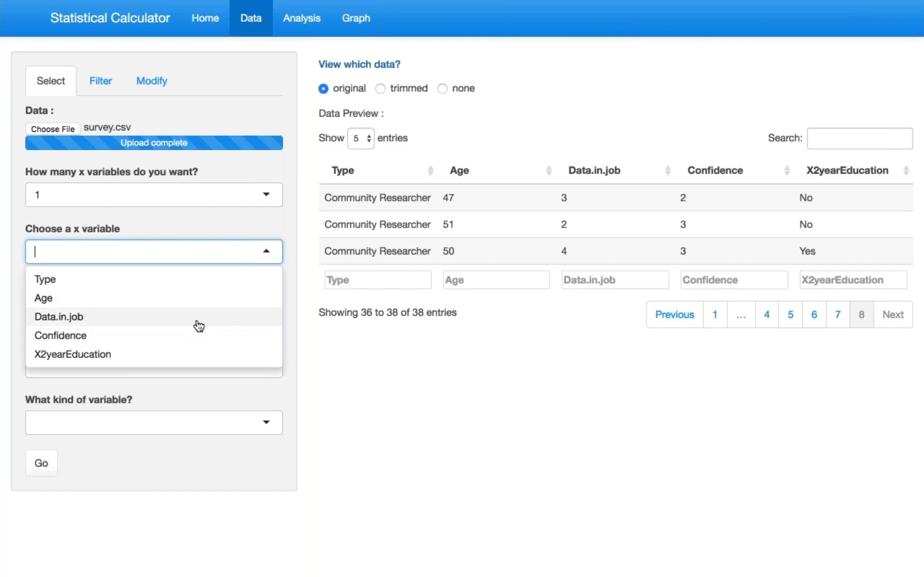
left_click(59, 316)
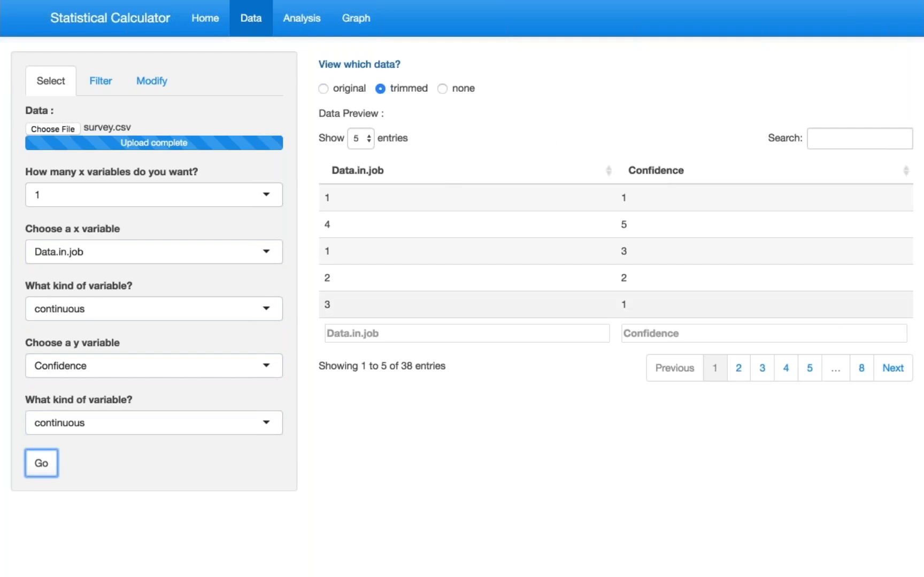
mouse_move(557, 417)
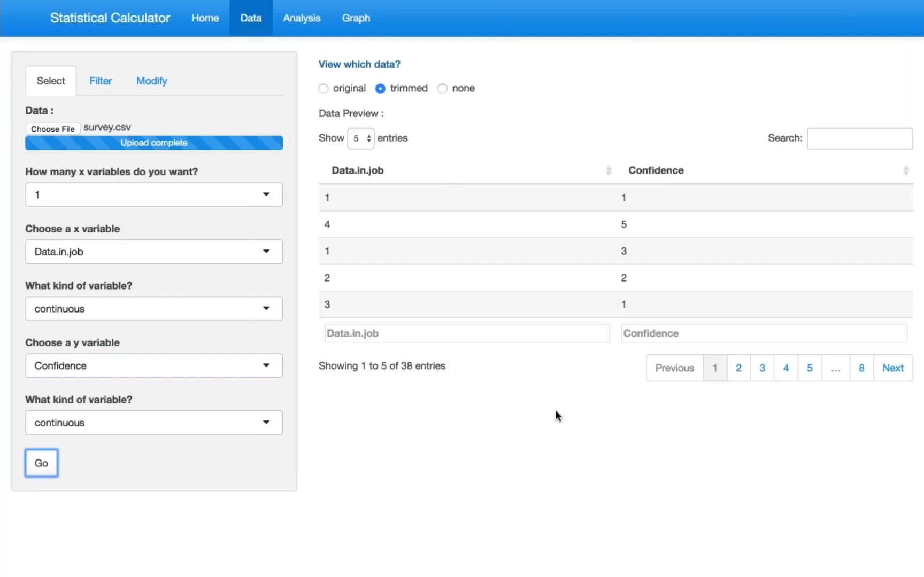
mouse_move(405, 171)
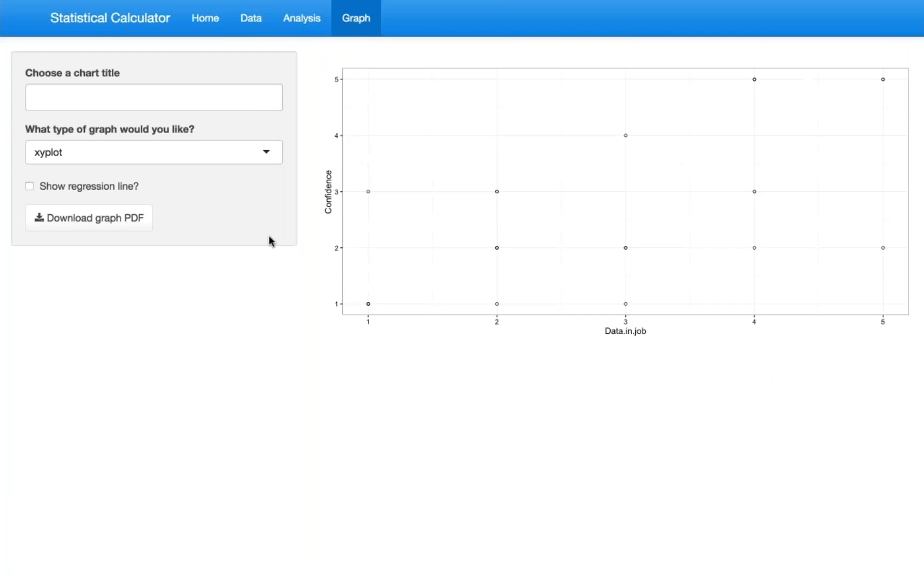
mouse_move(693, 358)
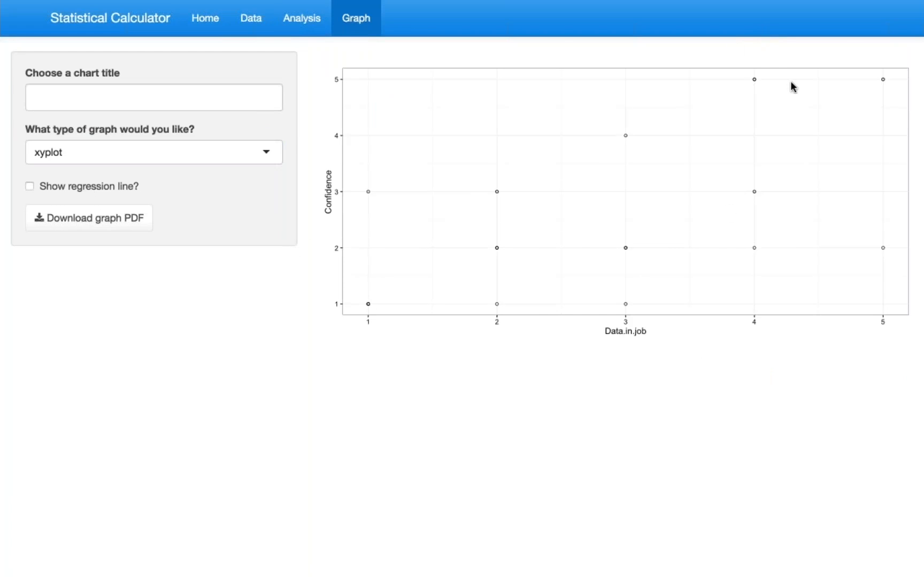
mouse_move(319, 32)
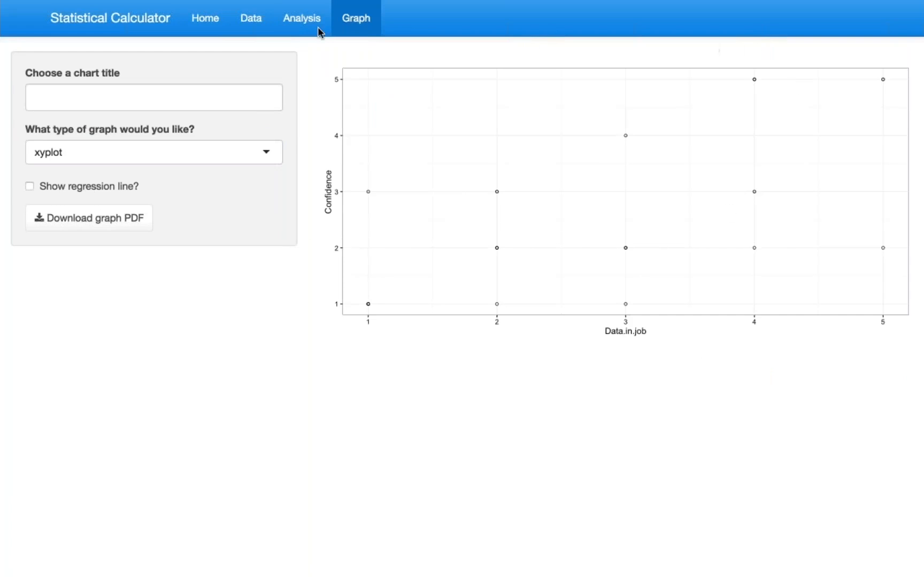
- Switch to the Analysis page showing the linear regression test description
left_click(301, 18)
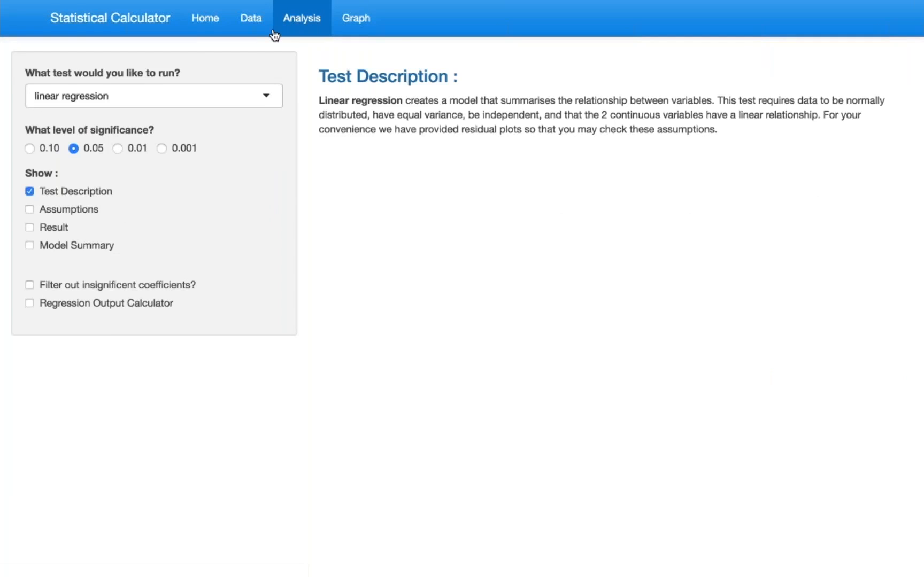
- Return to the Data page and view the original full survey dataset
left_click(250, 19)
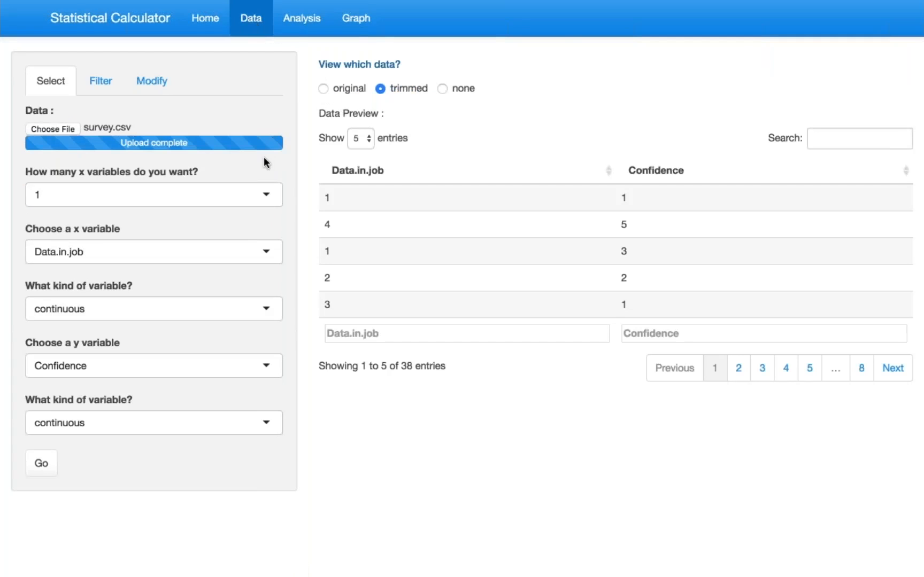
mouse_move(671, 106)
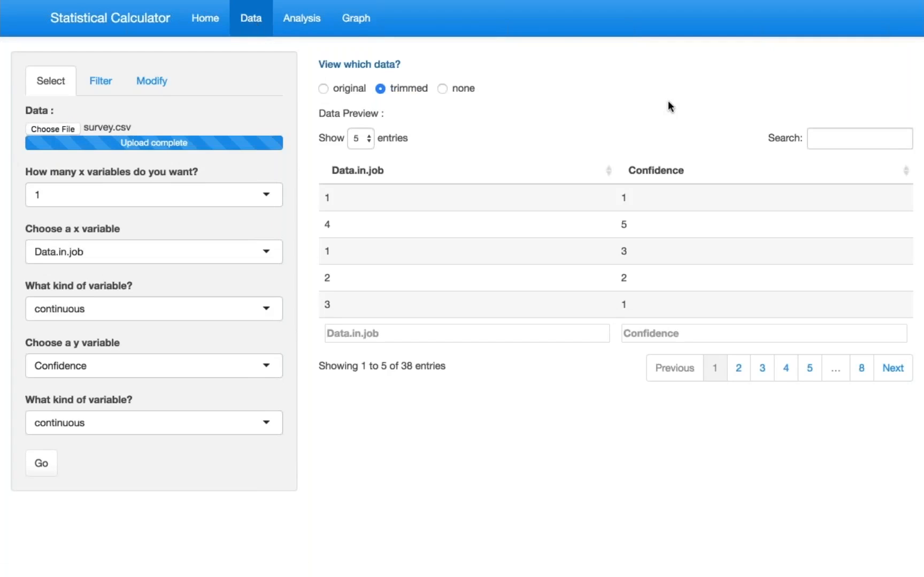
mouse_move(768, 42)
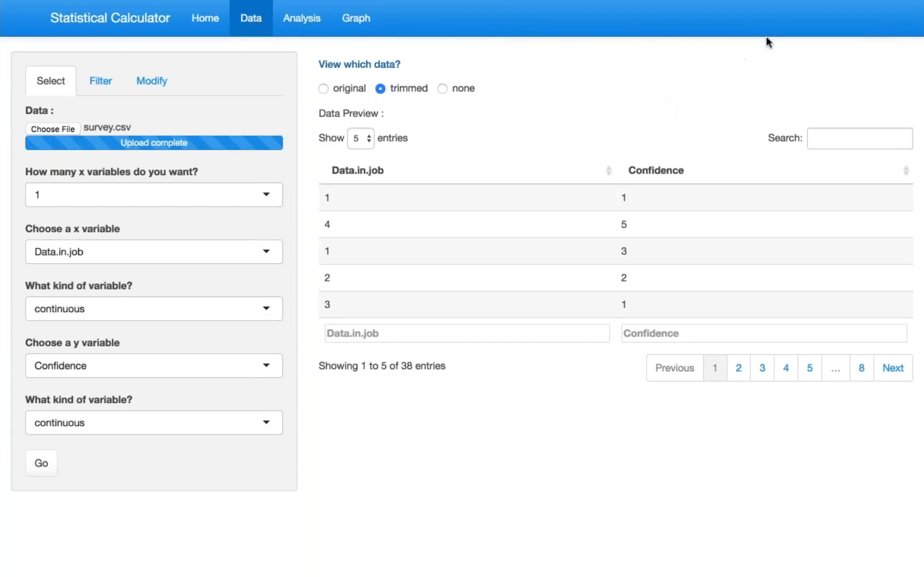
mouse_move(300, 140)
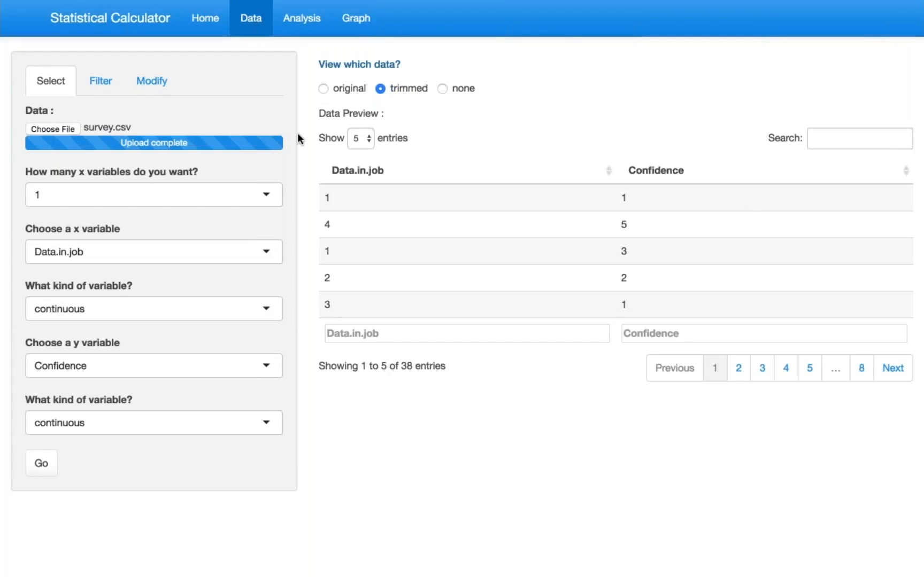
left_click(323, 89)
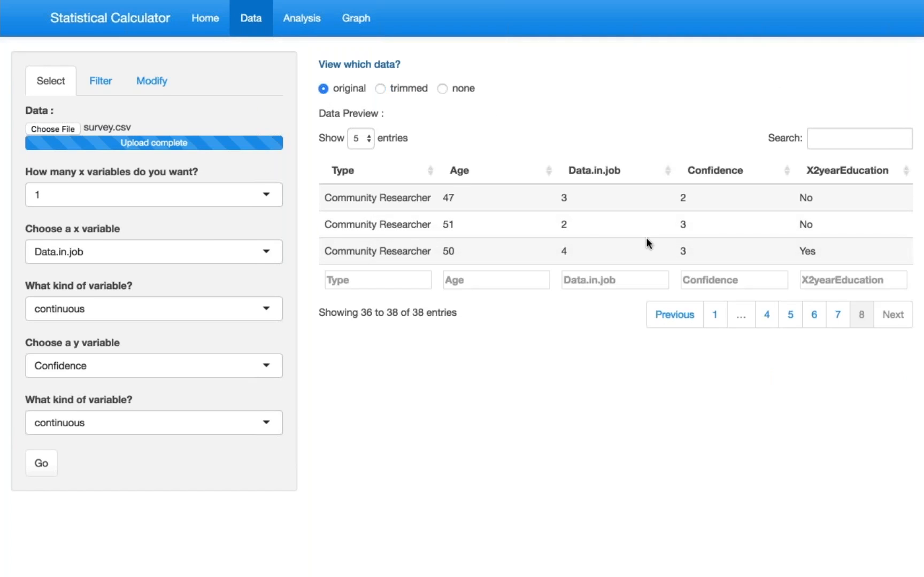
- Show page 1 of the original preview, entries 1 to 5 of 38
left_click(714, 315)
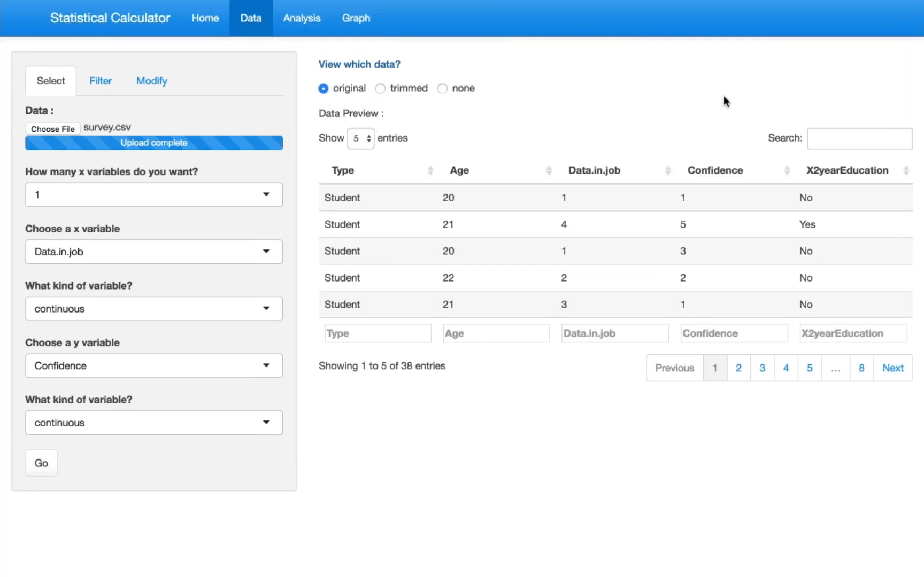
mouse_move(918, 25)
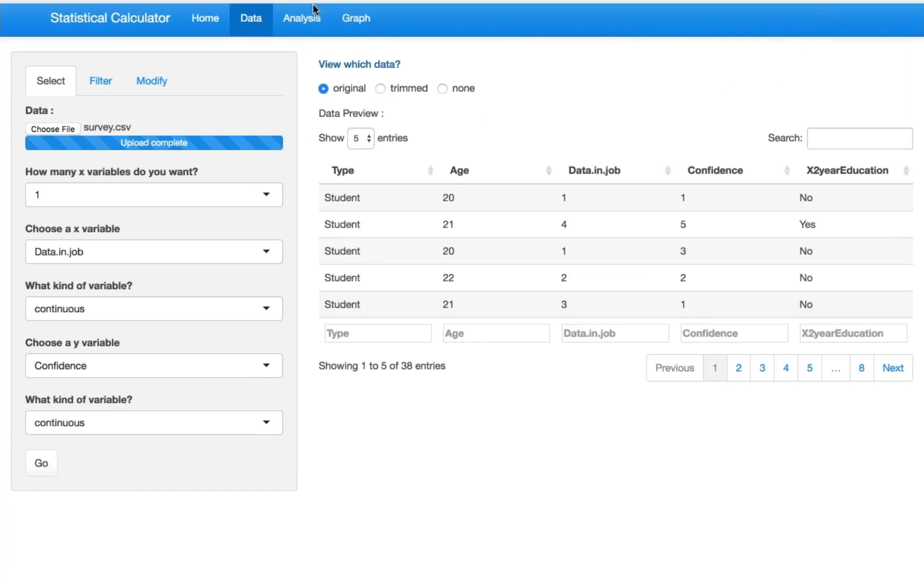
mouse_move(401, 402)
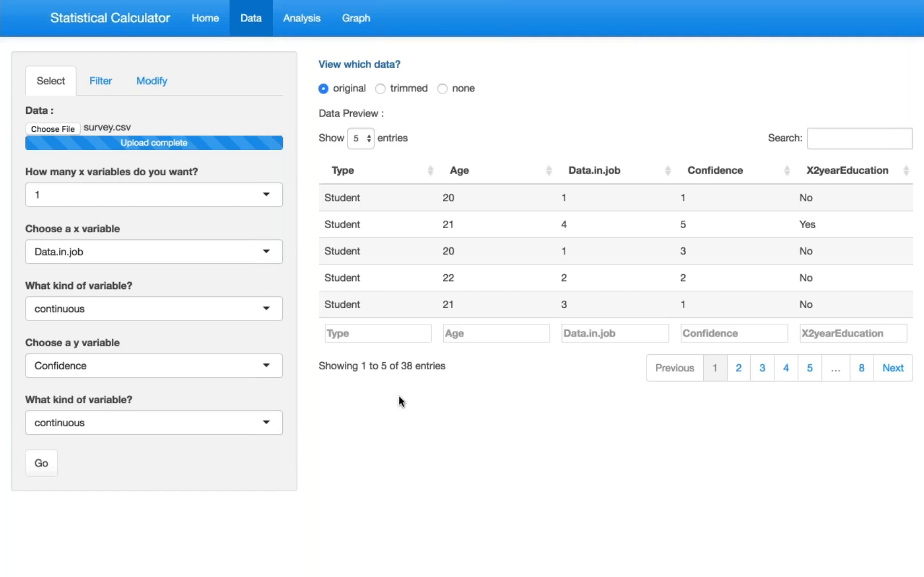
mouse_move(405, 367)
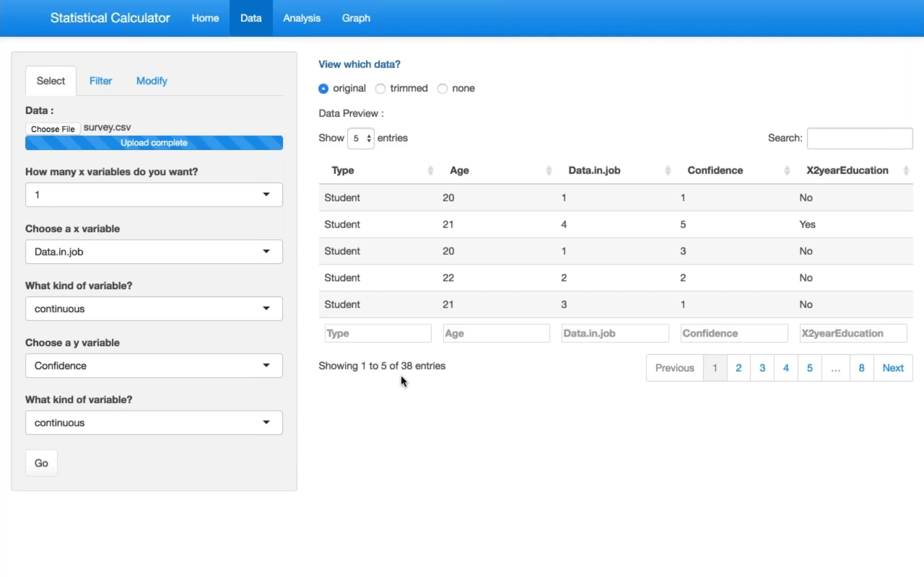
mouse_move(821, 60)
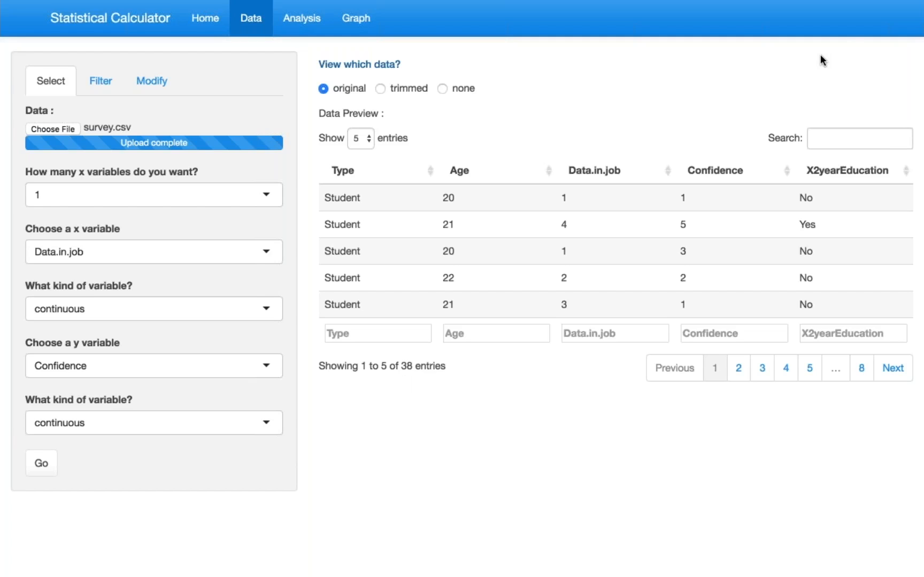
mouse_move(669, 26)
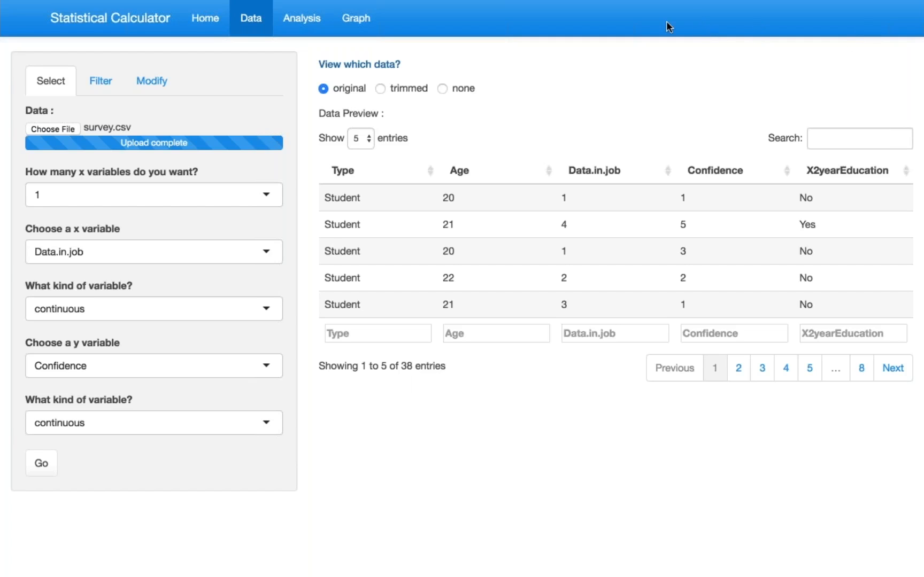
mouse_move(561, 65)
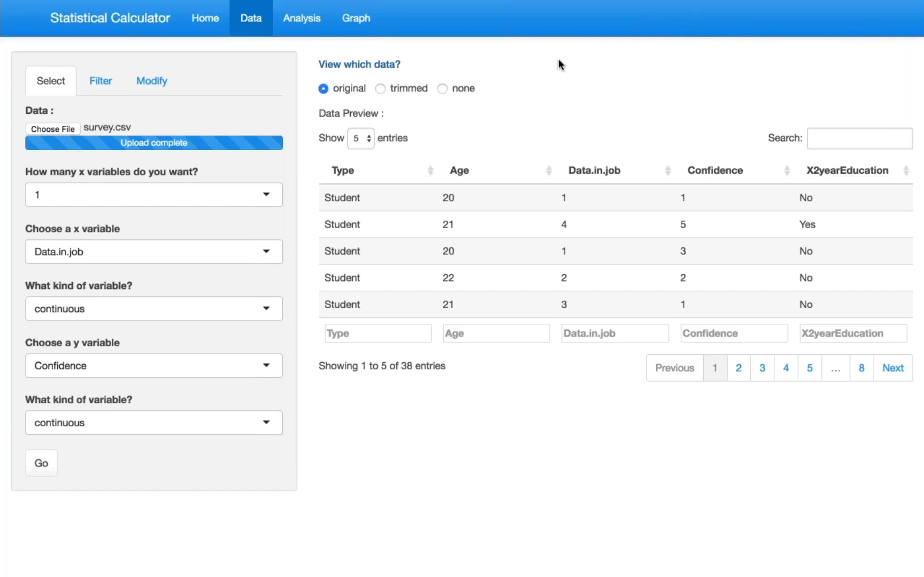